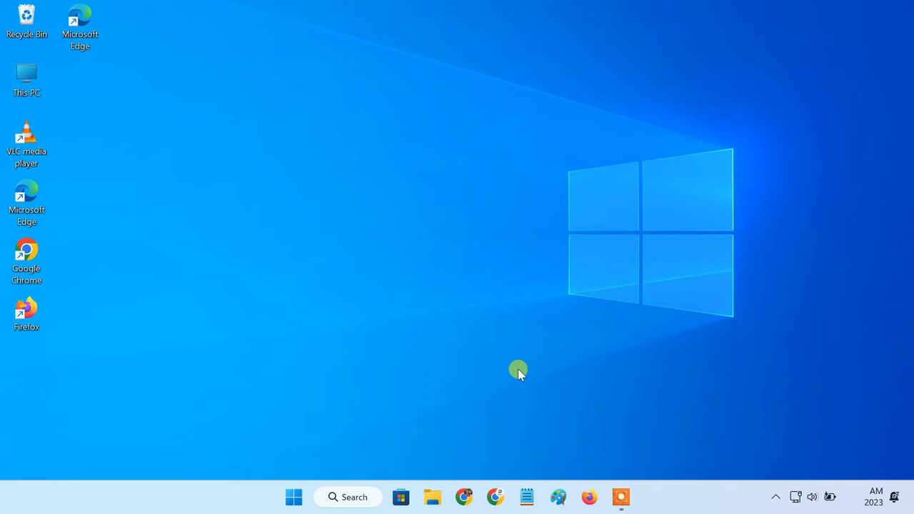
Step: Find Network Connections via search and show the Ethernet adapter's status details (IPv4, gateway, DNS)
{"action": "left_click", "coordinate": [349, 497]}
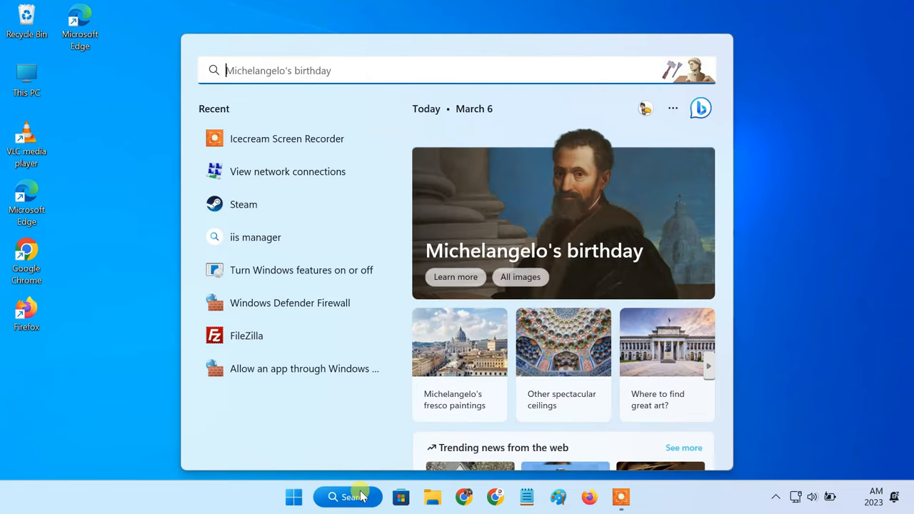
{"action": "type", "text": "network"}
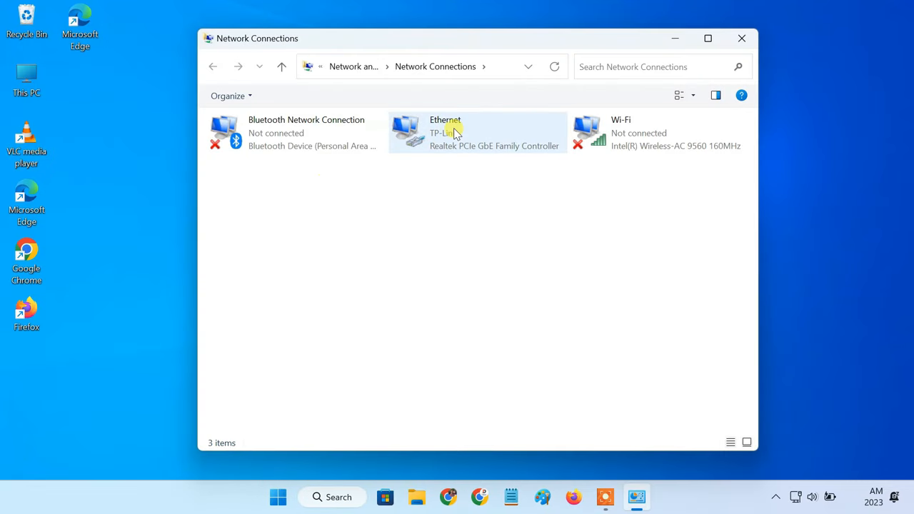
{"action": "right_click", "coordinate": [454, 131]}
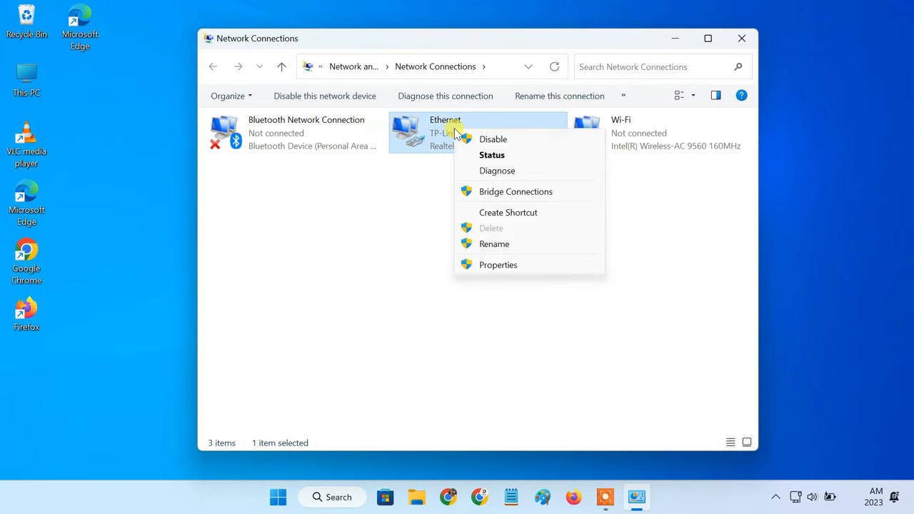
{"action": "left_click", "coordinate": [491, 154]}
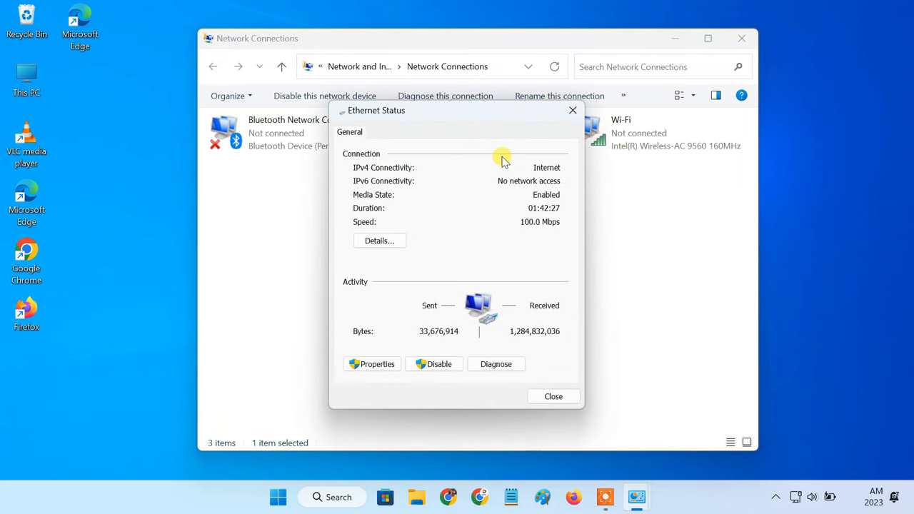
{"action": "left_click", "coordinate": [380, 240]}
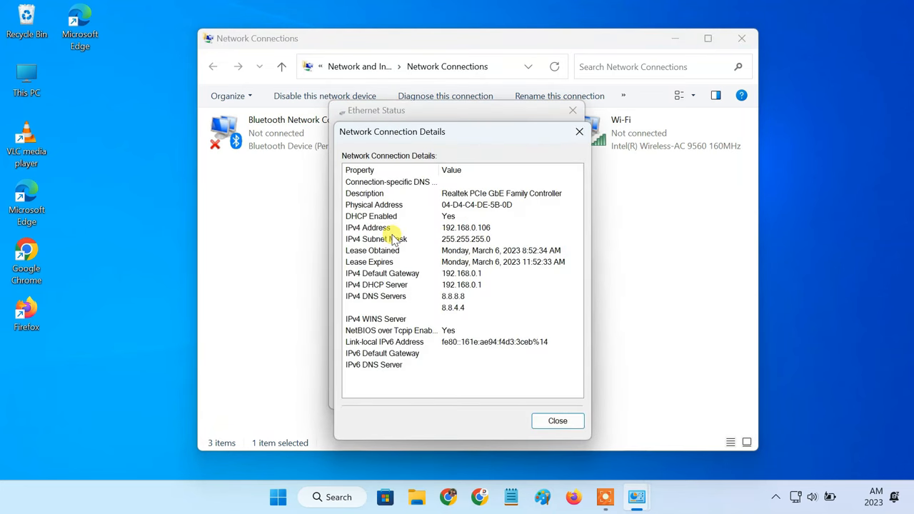
{"action": "mouse_move", "coordinate": [489, 236]}
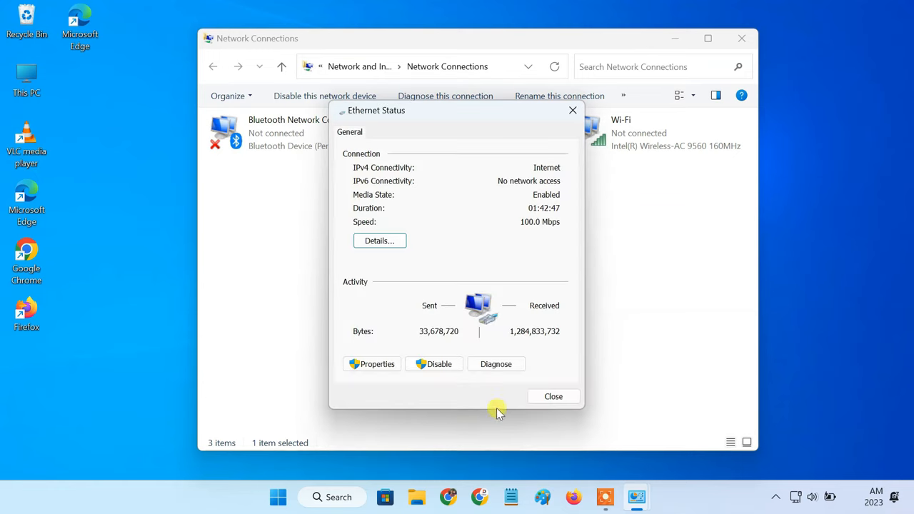
Step: In the Ethernet properties, switch IPv4 to a manually assigned address
{"action": "left_click", "coordinate": [372, 364]}
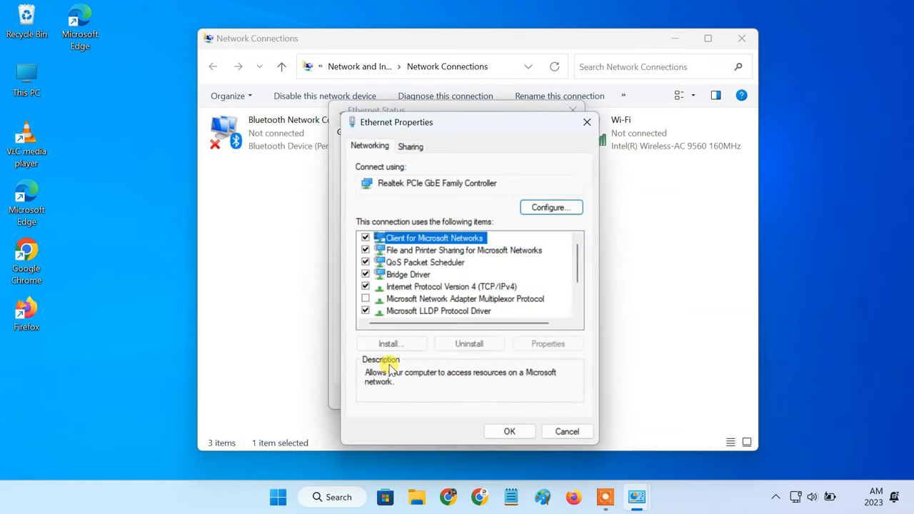
{"action": "left_click", "coordinate": [451, 285]}
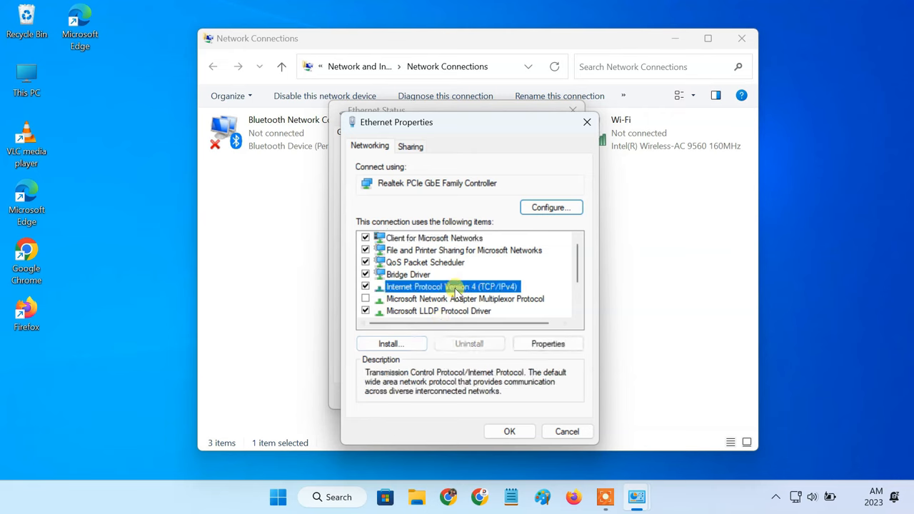
{"action": "left_click", "coordinate": [548, 343]}
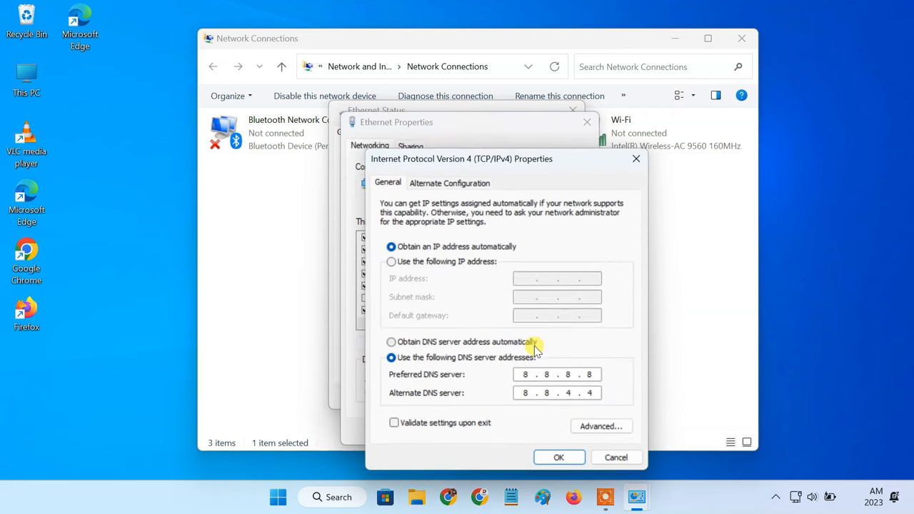
{"action": "left_click", "coordinate": [392, 261]}
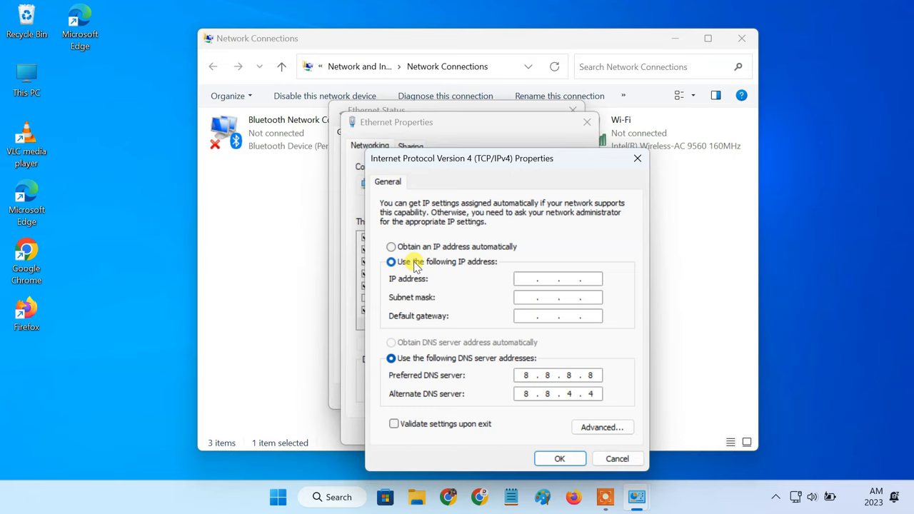
Step: Enter IP 192.168.0.106, mask 255.255.255.0, gateway 192.168.0.1 and save the Ethernet settings
{"action": "left_click", "coordinate": [392, 262]}
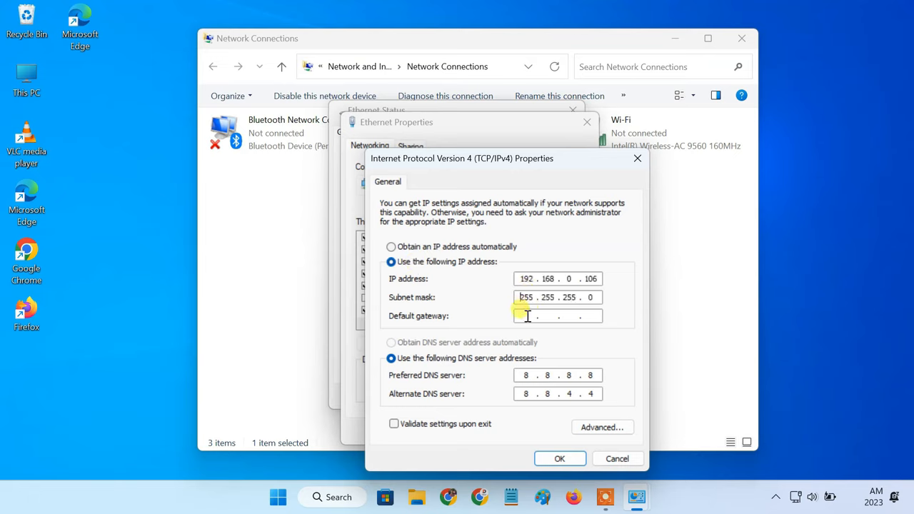
{"action": "type", "text": "192.168.0.1"}
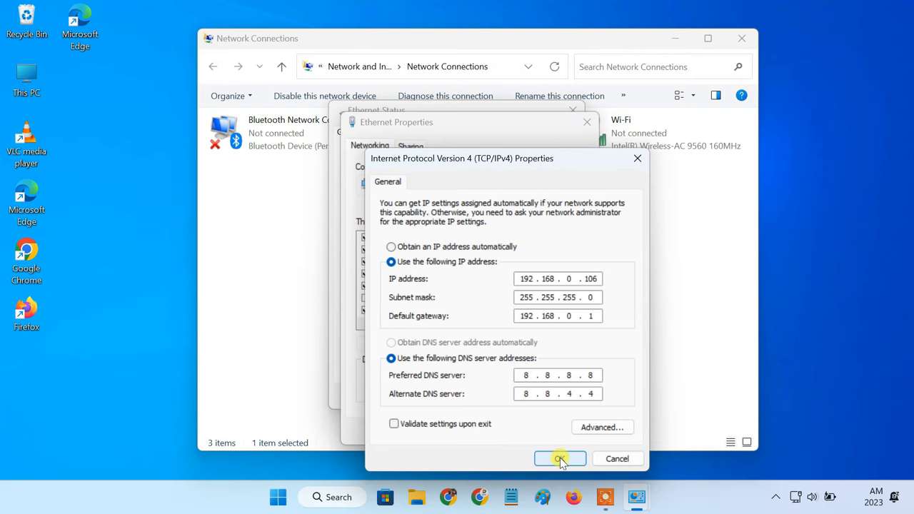
{"action": "left_click", "coordinate": [560, 459]}
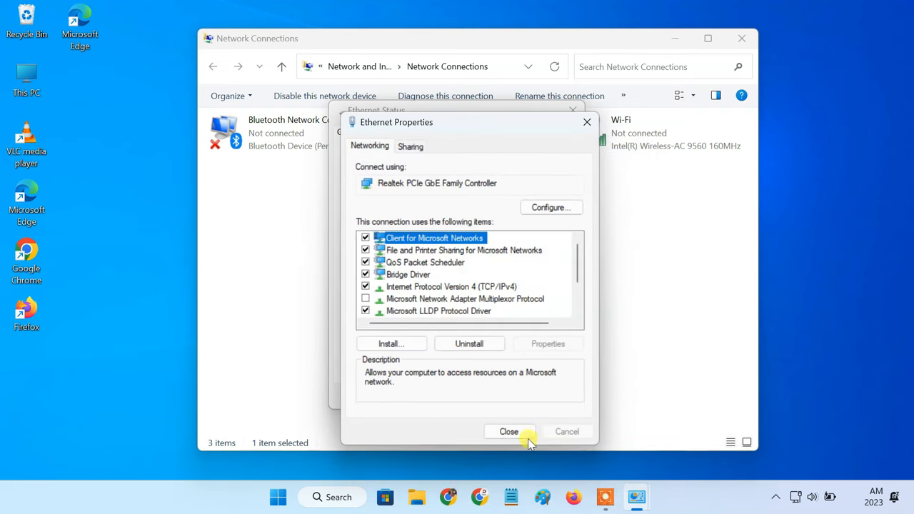
{"action": "left_click", "coordinate": [508, 432]}
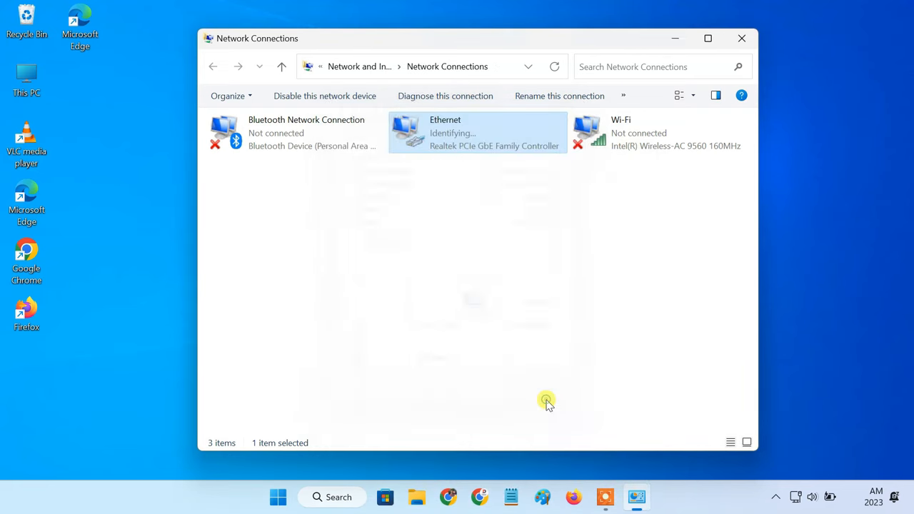
{"action": "left_click", "coordinate": [741, 37]}
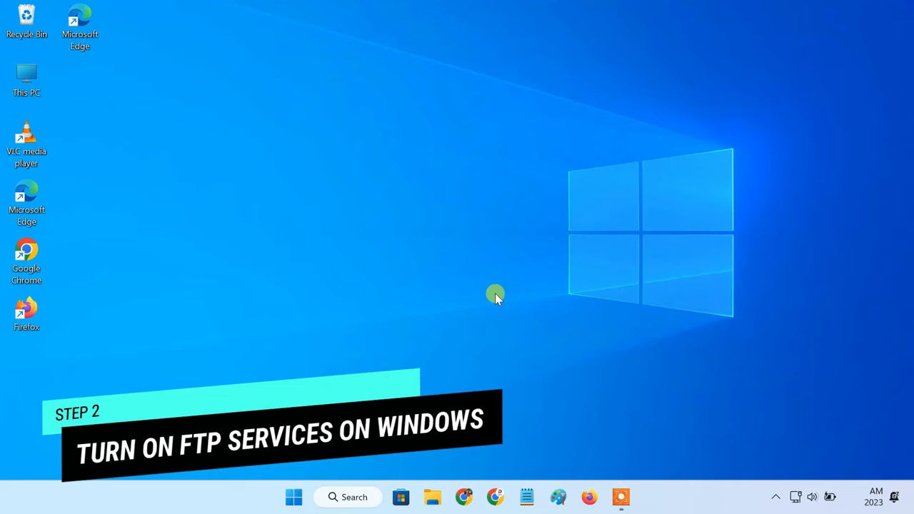
Step: Bring up Windows Features and expand Internet Information Services
{"action": "left_click", "coordinate": [349, 498]}
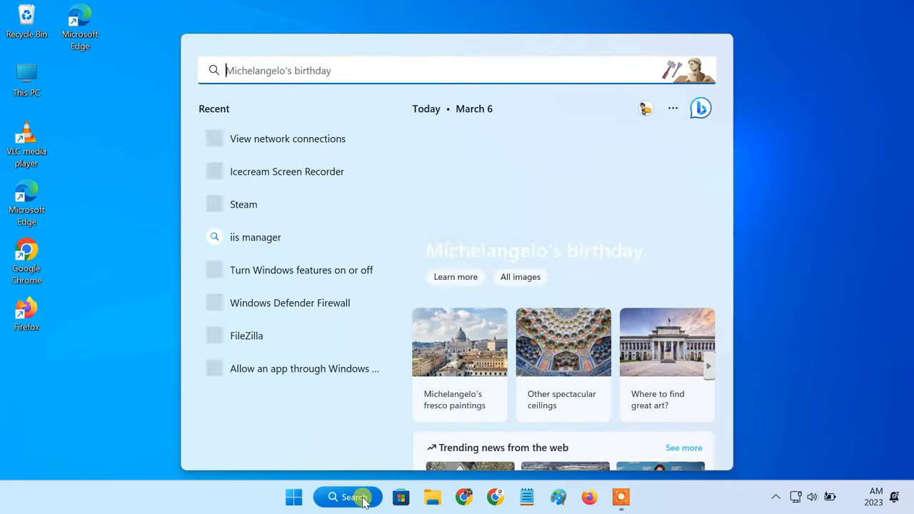
{"action": "type", "text": "windows feature"}
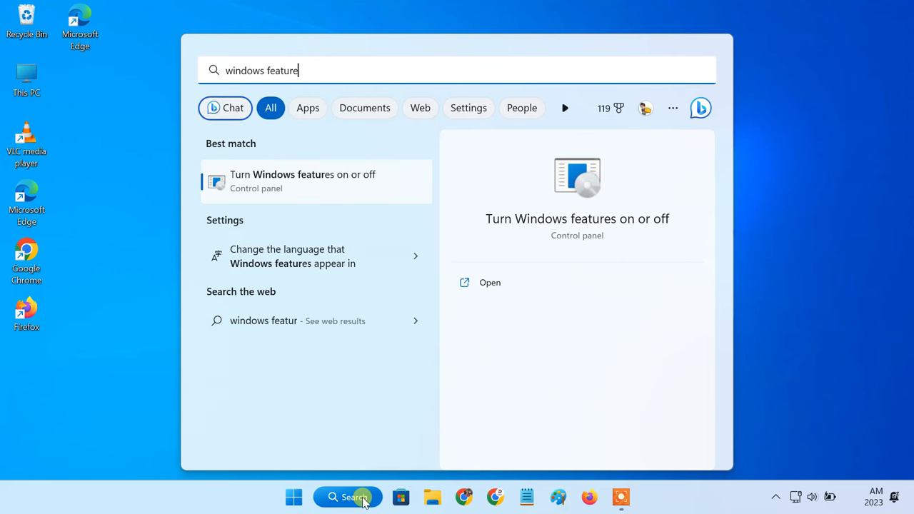
{"action": "type", "text": "s"}
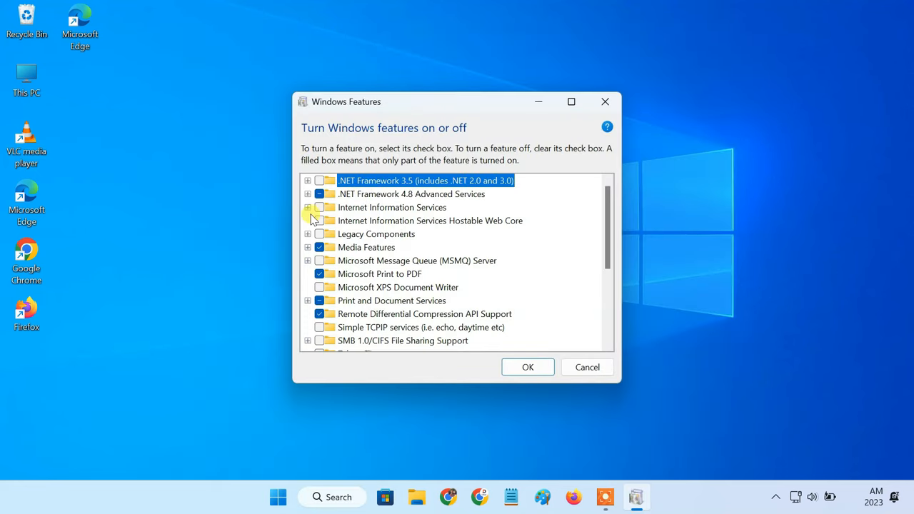
{"action": "left_click", "coordinate": [391, 207]}
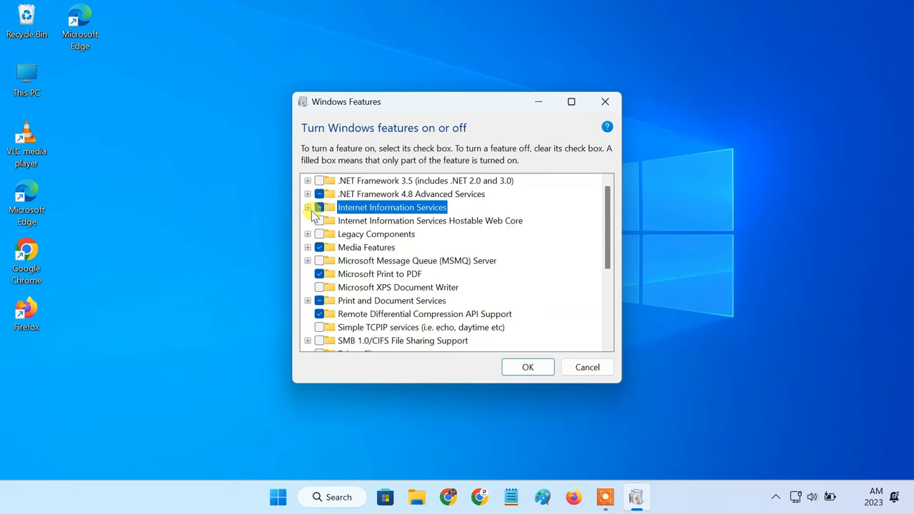
{"action": "left_click", "coordinate": [308, 207]}
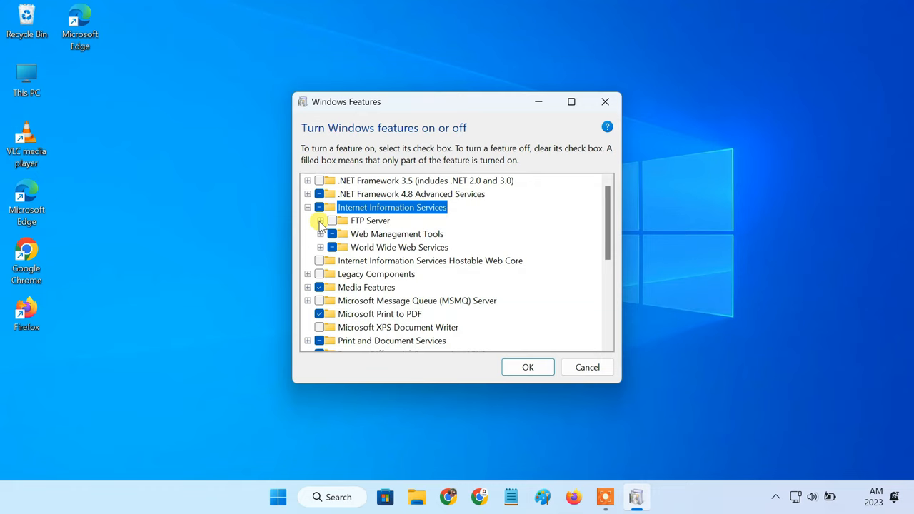
Step: Enable FTP Server with its sub-features and Web Management Tools, then apply the installation
{"action": "left_click", "coordinate": [320, 220]}
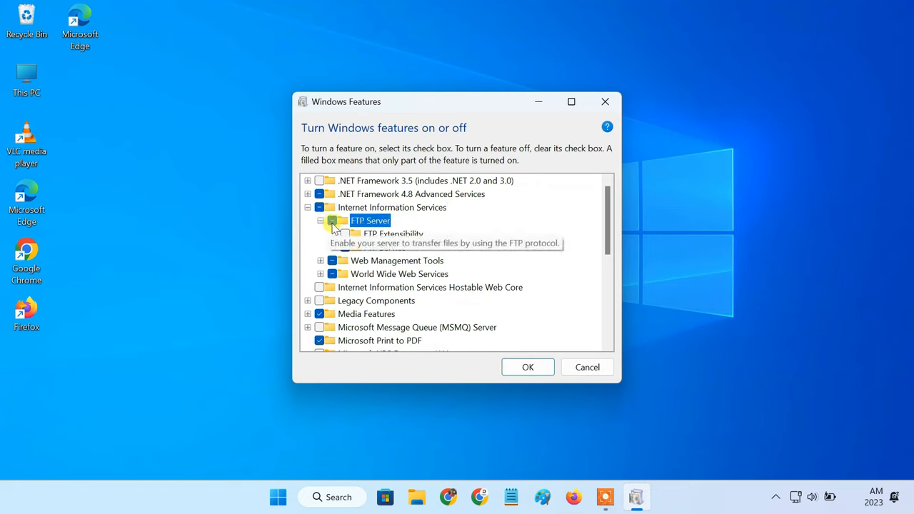
{"action": "left_click", "coordinate": [320, 220]}
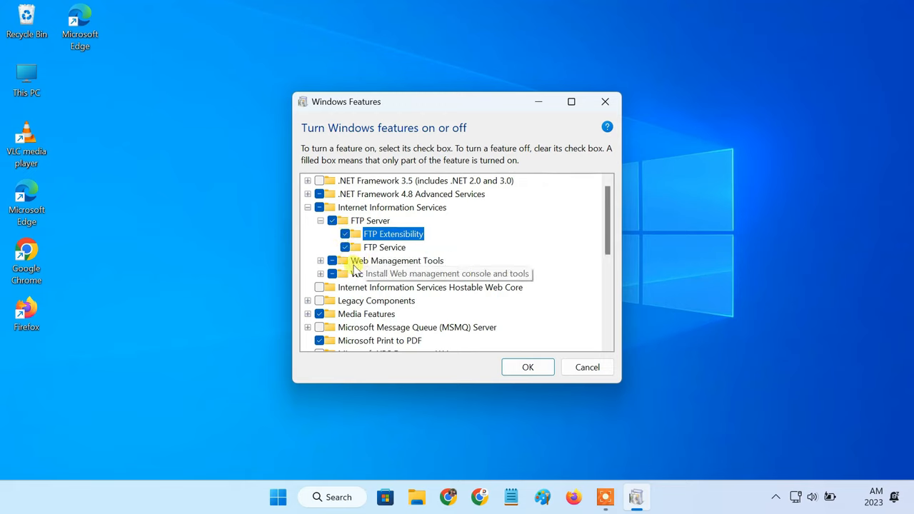
{"action": "mouse_move", "coordinate": [386, 266]}
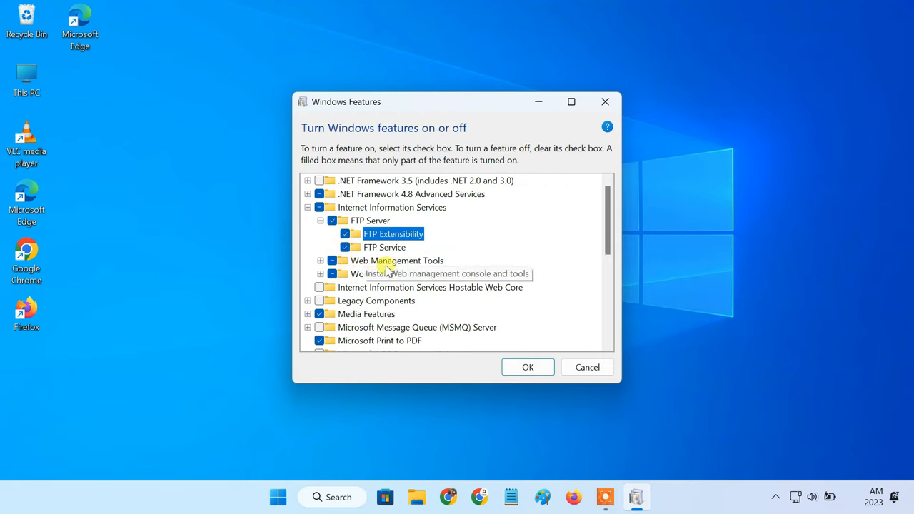
{"action": "left_click", "coordinate": [397, 260]}
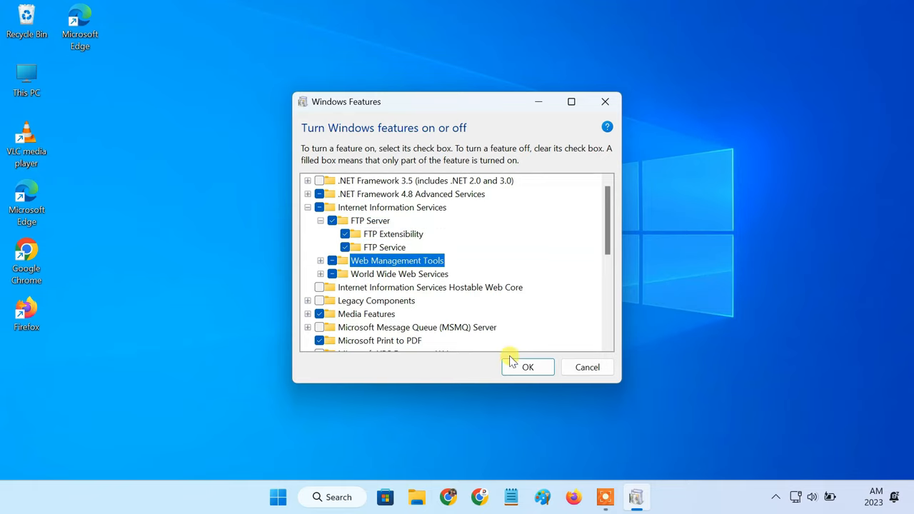
{"action": "left_click", "coordinate": [529, 366]}
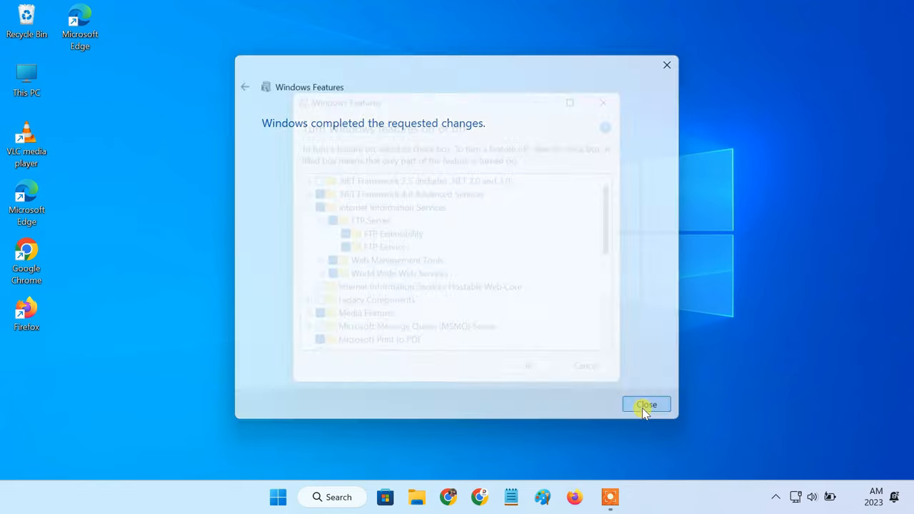
{"action": "left_click", "coordinate": [645, 406]}
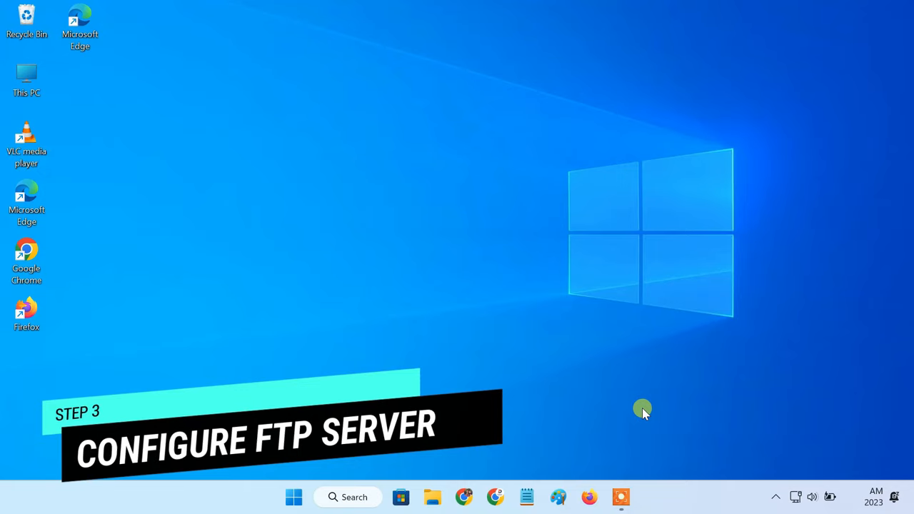
Step: Create a new folder named FTP Server on DATA (E:)
{"action": "left_click", "coordinate": [431, 497]}
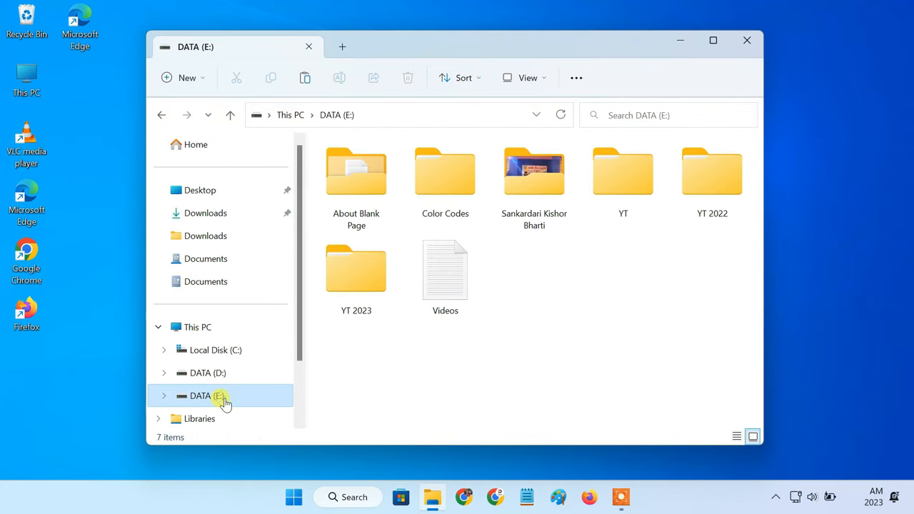
{"action": "left_click", "coordinate": [183, 77]}
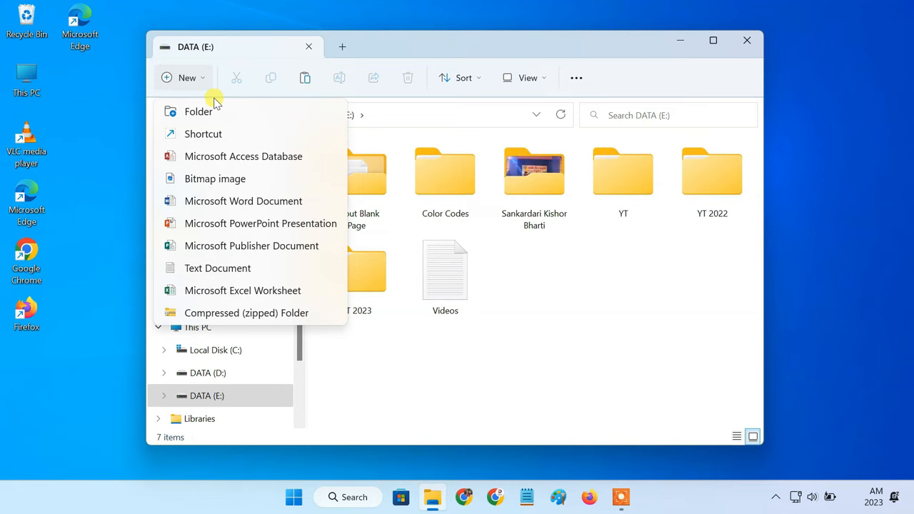
{"action": "left_click", "coordinate": [197, 112]}
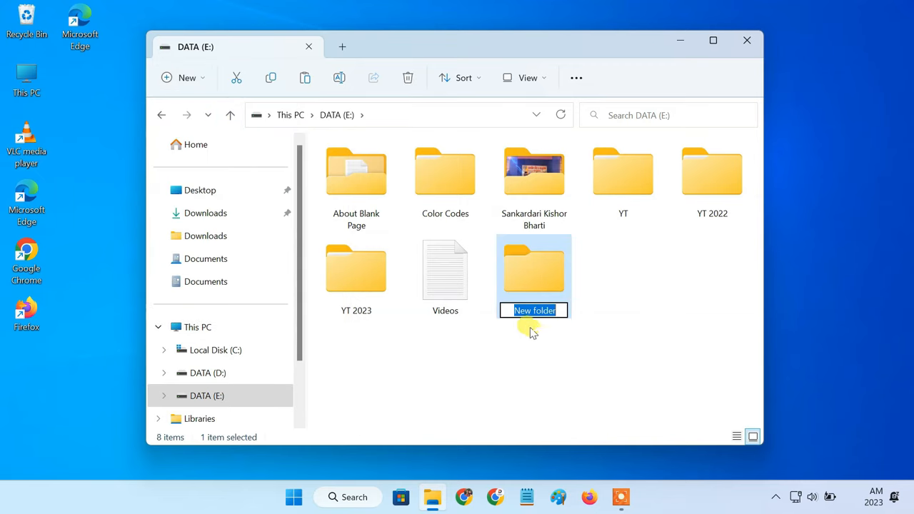
{"action": "type", "text": "FTP Server"}
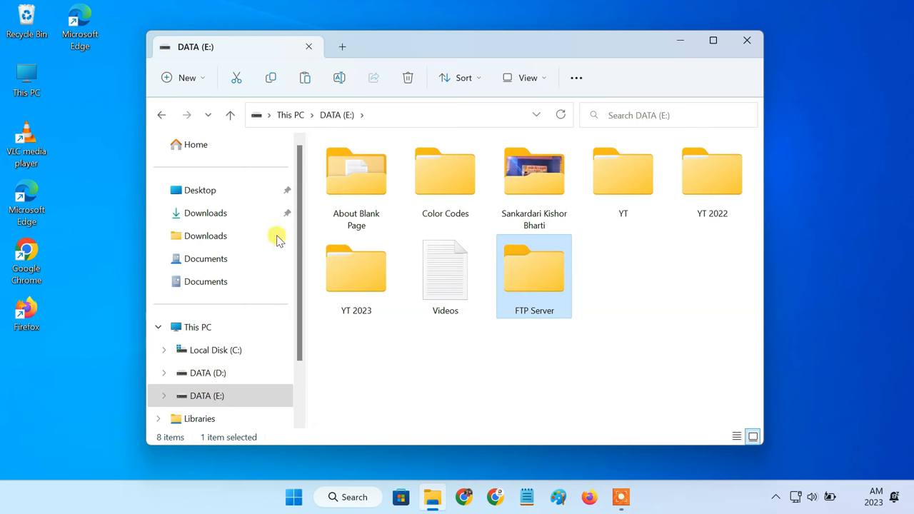
Step: Copy the Downloads items into the FTP Server folder and close File Explorer
{"action": "left_click", "coordinate": [205, 213]}
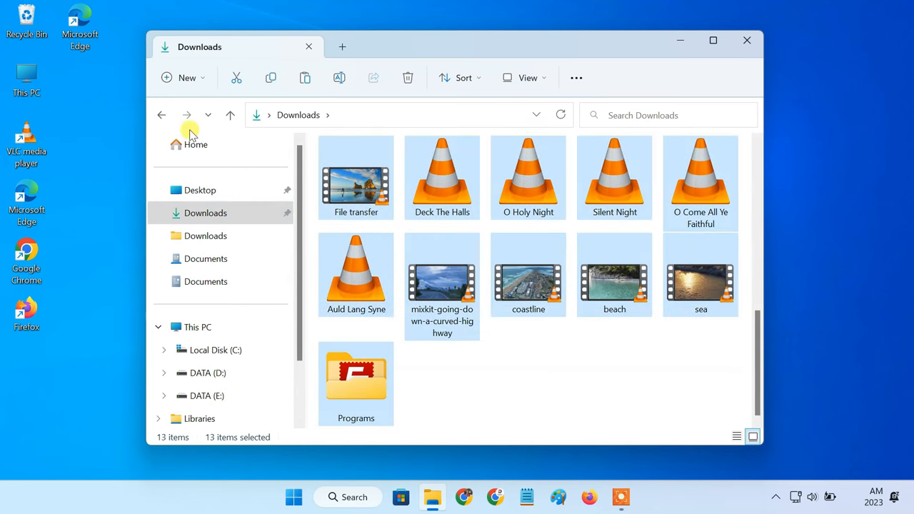
{"action": "left_click", "coordinate": [206, 396]}
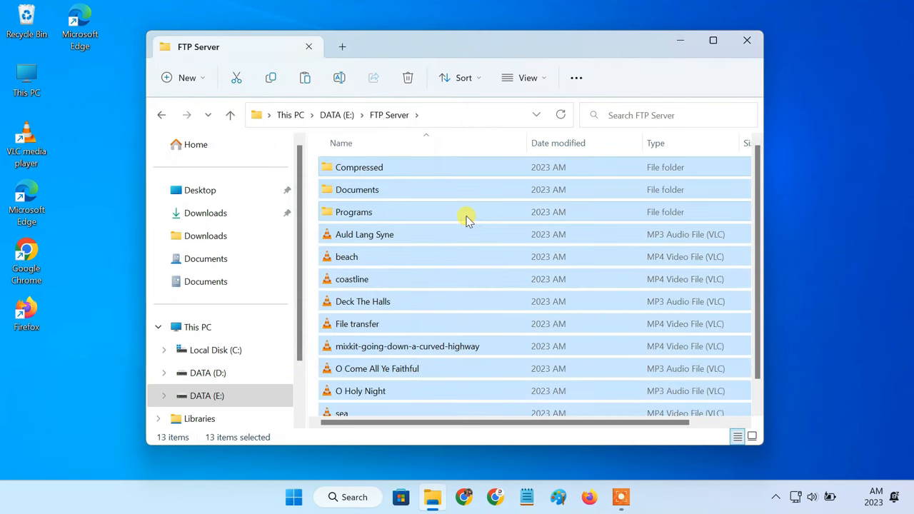
{"action": "left_click", "coordinate": [747, 40]}
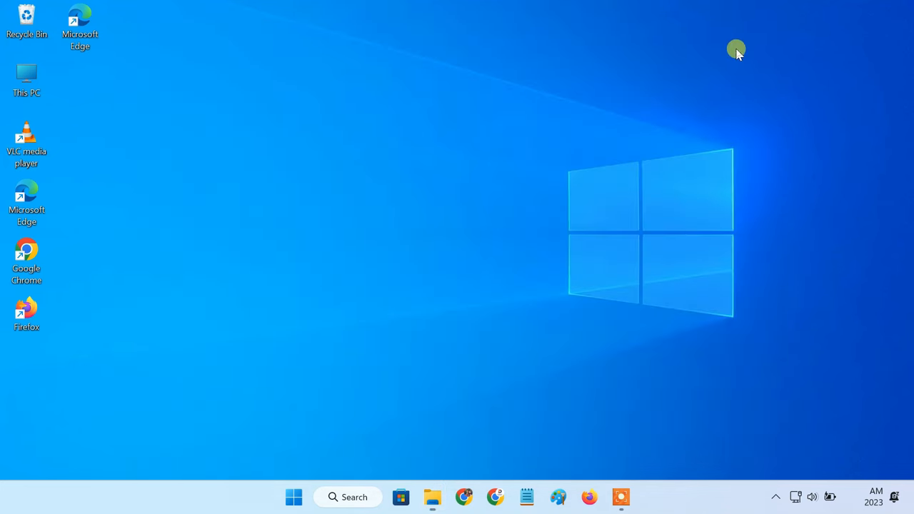
Step: Launch IIS Manager from Windows search
{"action": "left_click", "coordinate": [348, 497]}
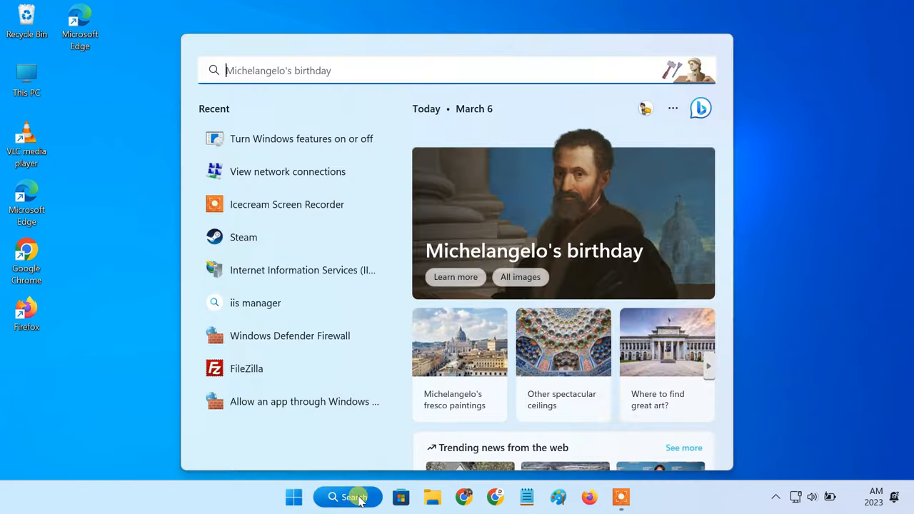
{"action": "type", "text": "iis manager"}
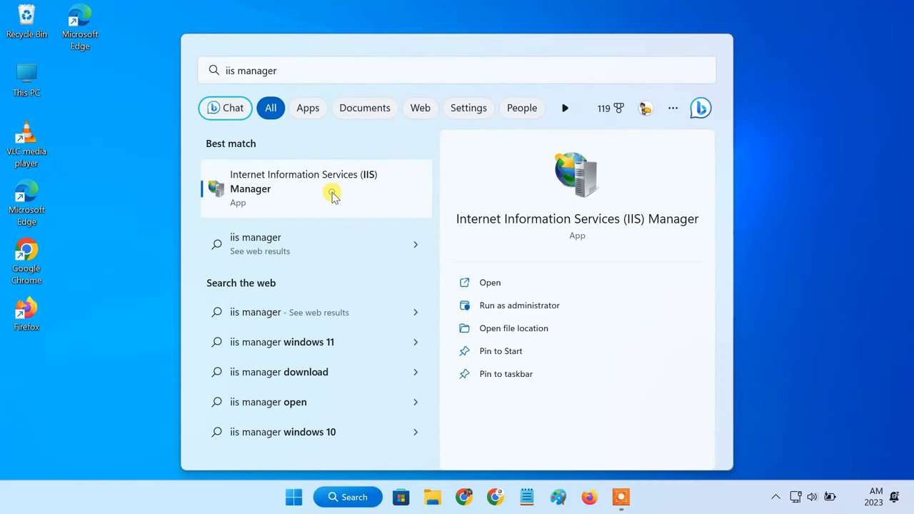
{"action": "left_click", "coordinate": [303, 189]}
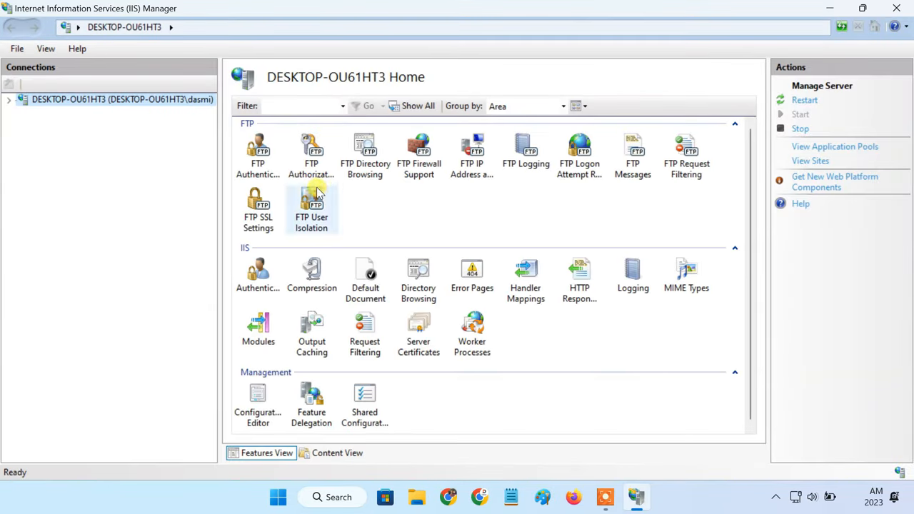
Step: Expand the server node to Sites and start the Add FTP Site wizard
{"action": "left_click", "coordinate": [8, 100]}
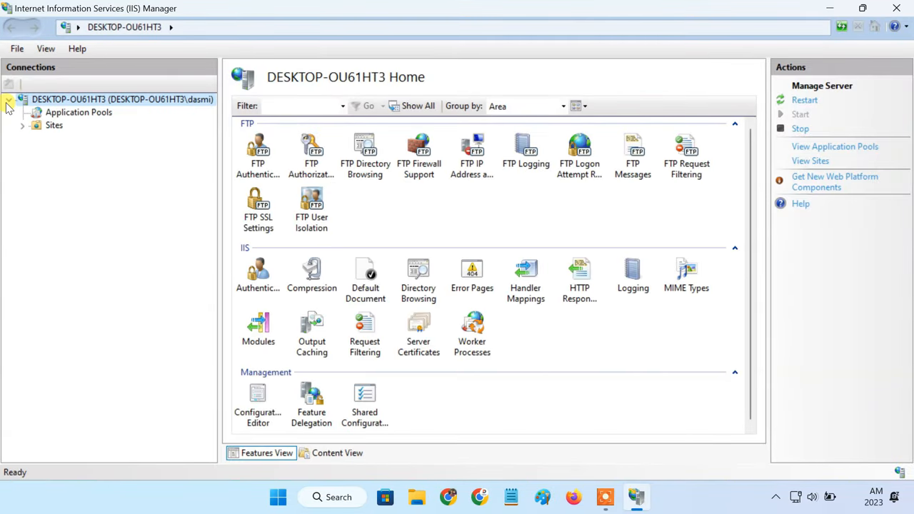
{"action": "left_click", "coordinate": [55, 126]}
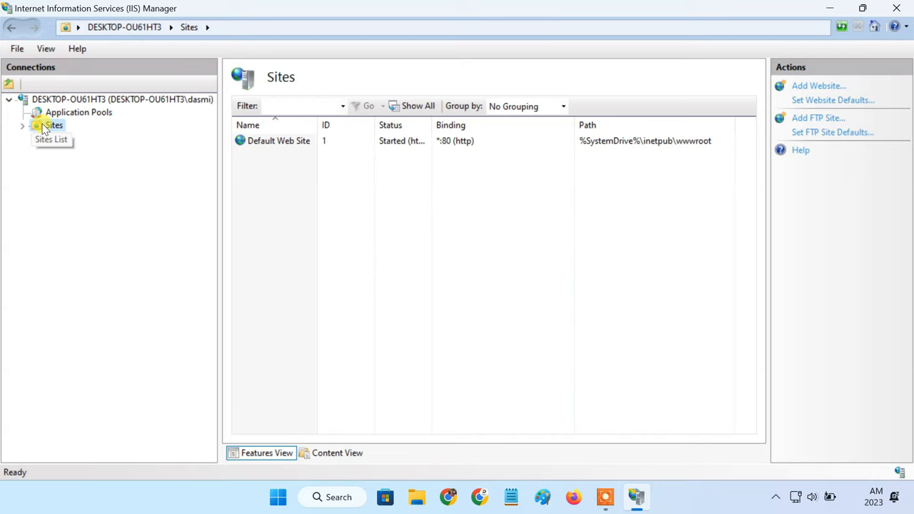
{"action": "right_click", "coordinate": [54, 125]}
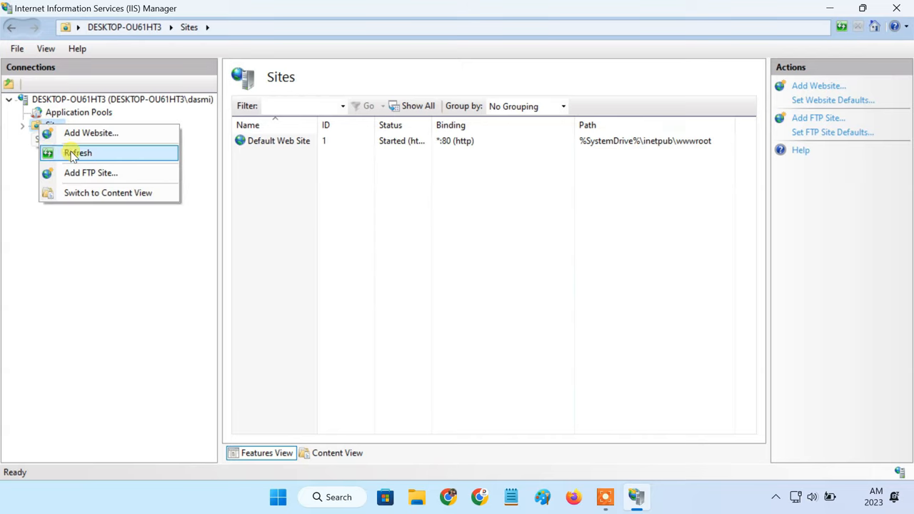
{"action": "left_click", "coordinate": [90, 173]}
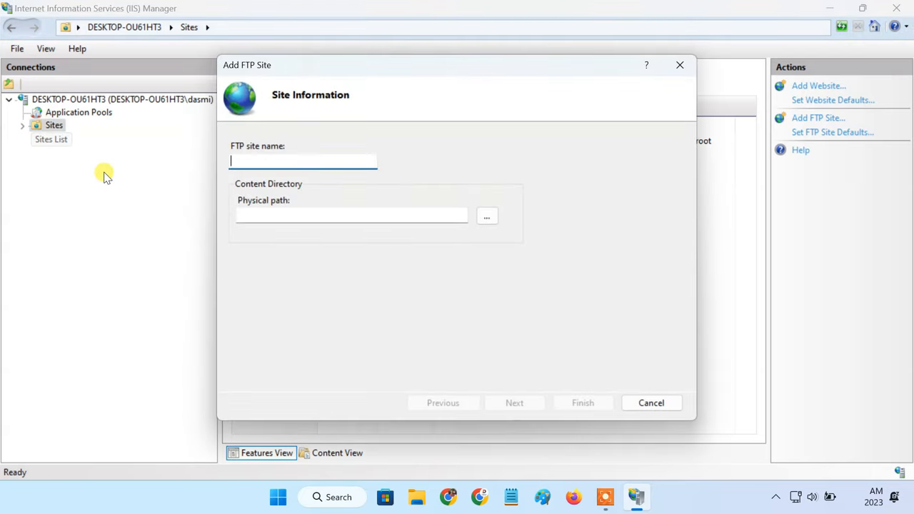
Step: Name the site Home FTP and set its physical path to E:\FTP Server
{"action": "type", "text": "H"}
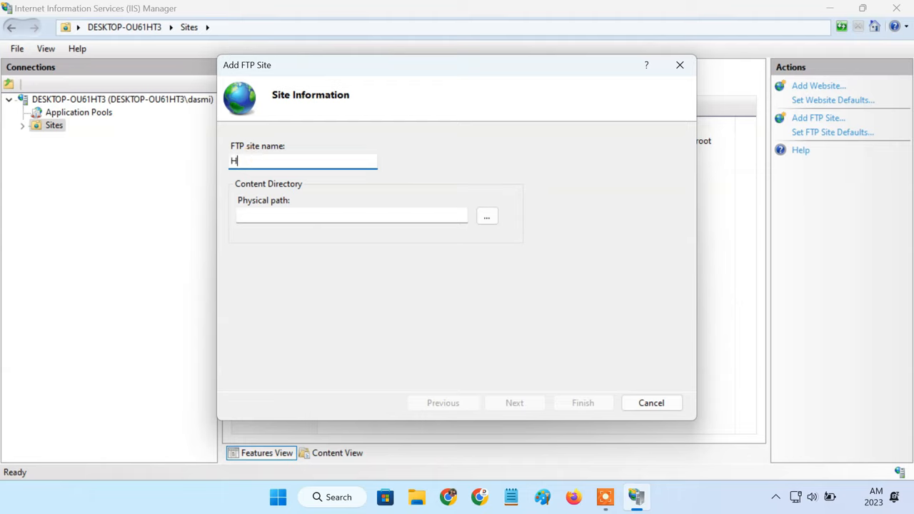
{"action": "type", "text": "ome FTP"}
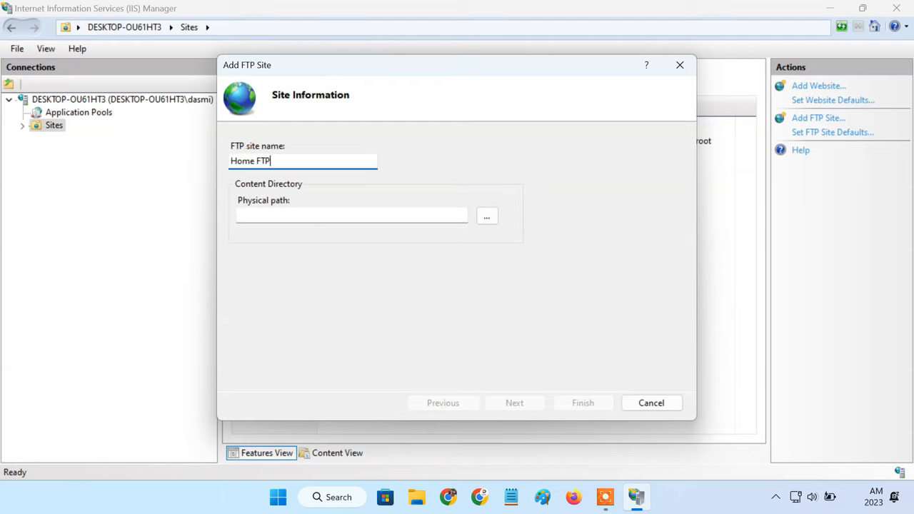
{"action": "left_click", "coordinate": [350, 215]}
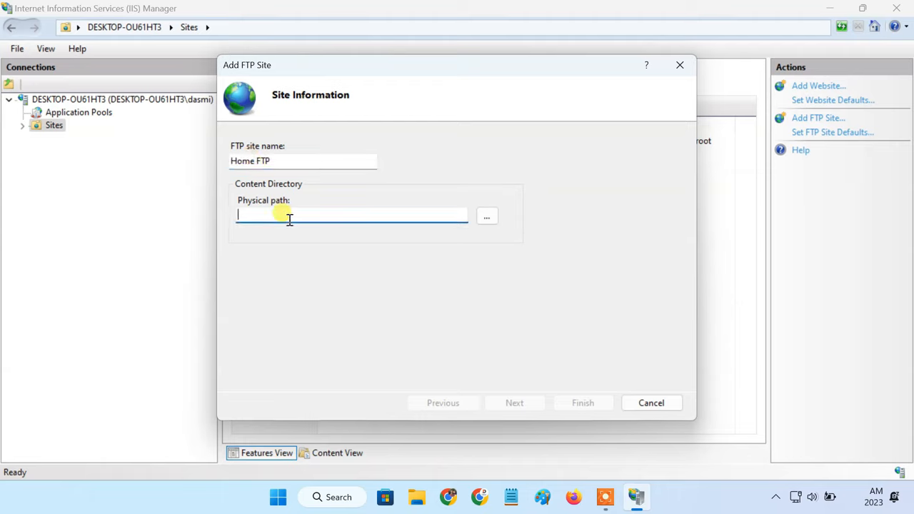
{"action": "left_click", "coordinate": [486, 217]}
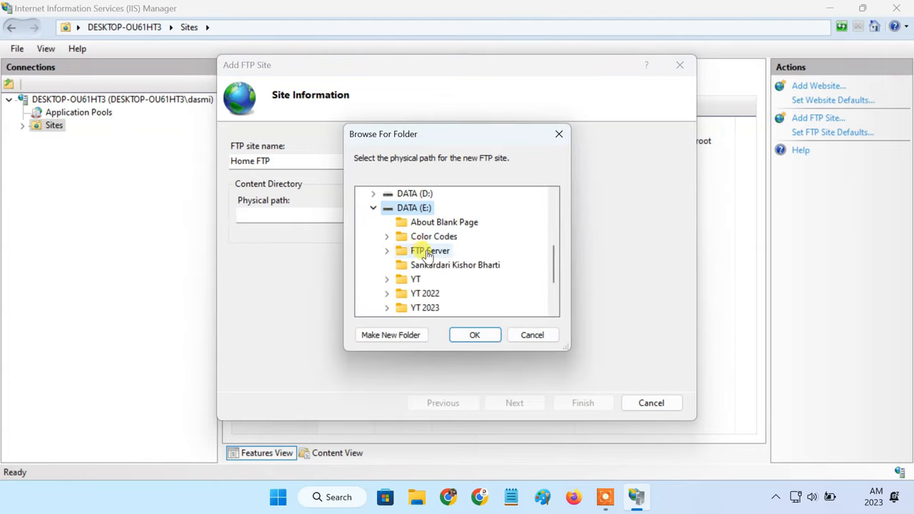
{"action": "left_click", "coordinate": [387, 251]}
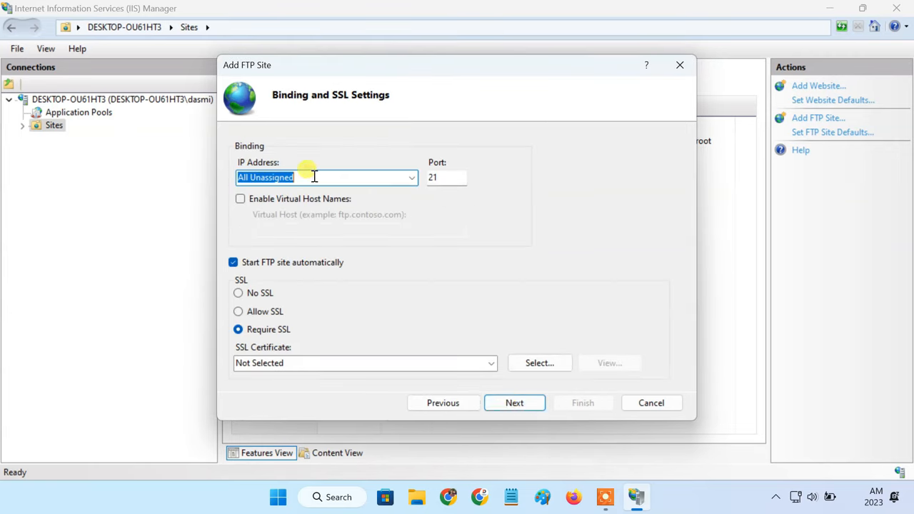
Step: Bind the site to 192.168.0.106 on port 21 with No SSL and continue
{"action": "type", "text": "192.168.0.106"}
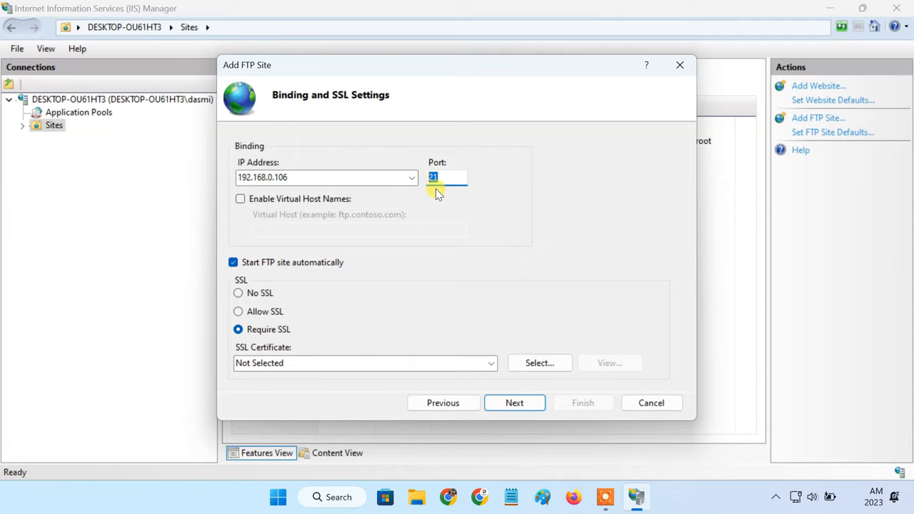
{"action": "mouse_move", "coordinate": [317, 274]}
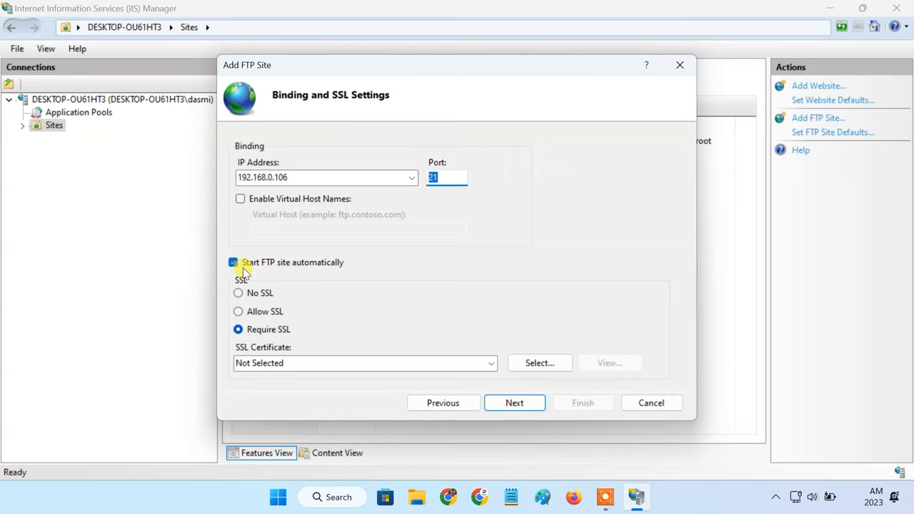
{"action": "left_click", "coordinate": [239, 293]}
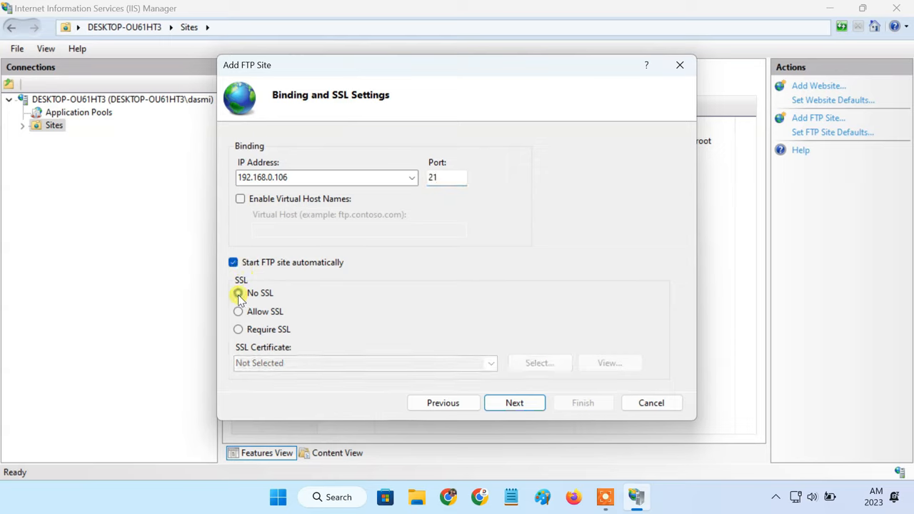
{"action": "left_click", "coordinate": [238, 293]}
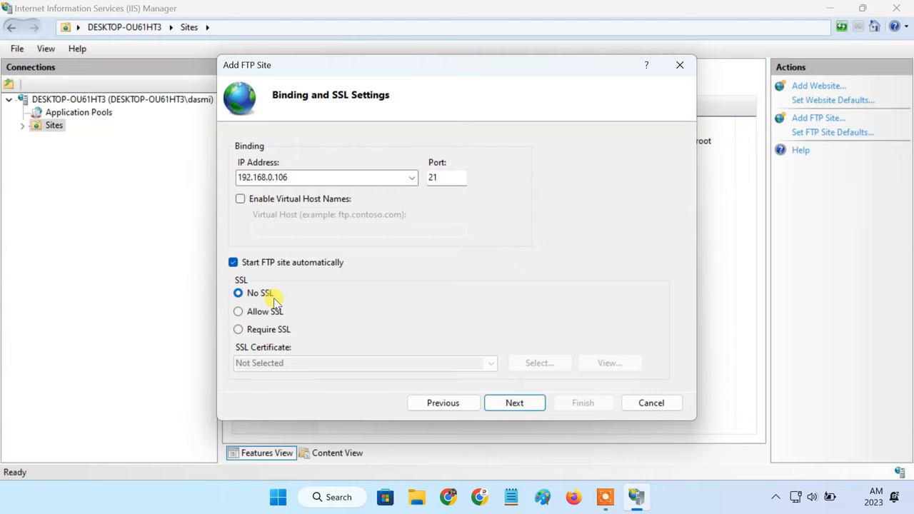
{"action": "mouse_move", "coordinate": [284, 307]}
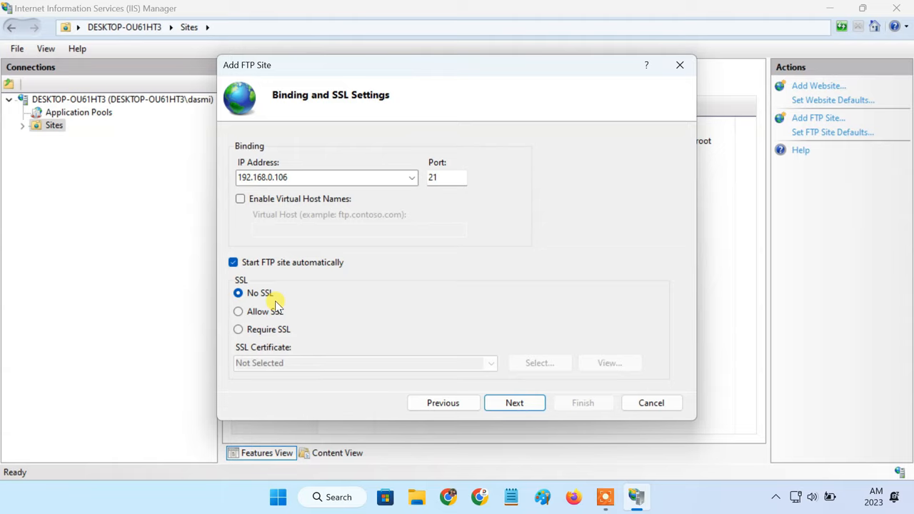
{"action": "mouse_move", "coordinate": [297, 336]}
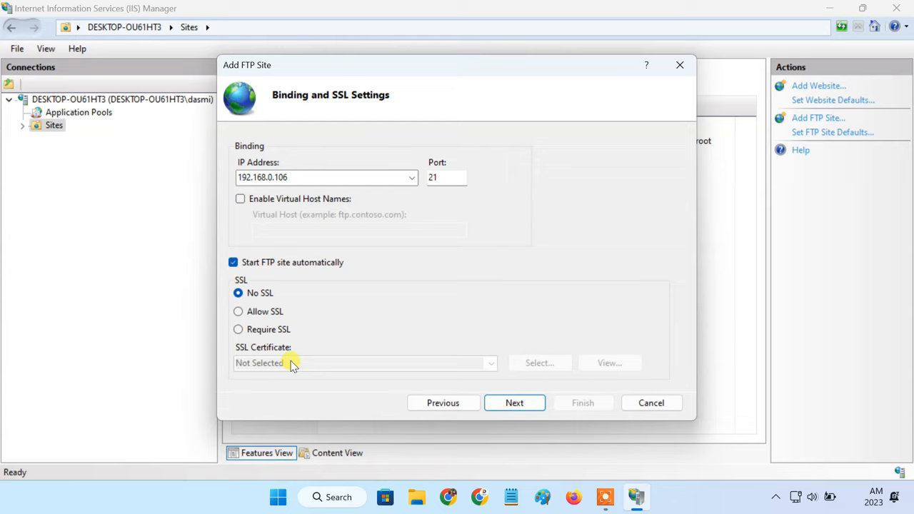
{"action": "left_click", "coordinate": [514, 403]}
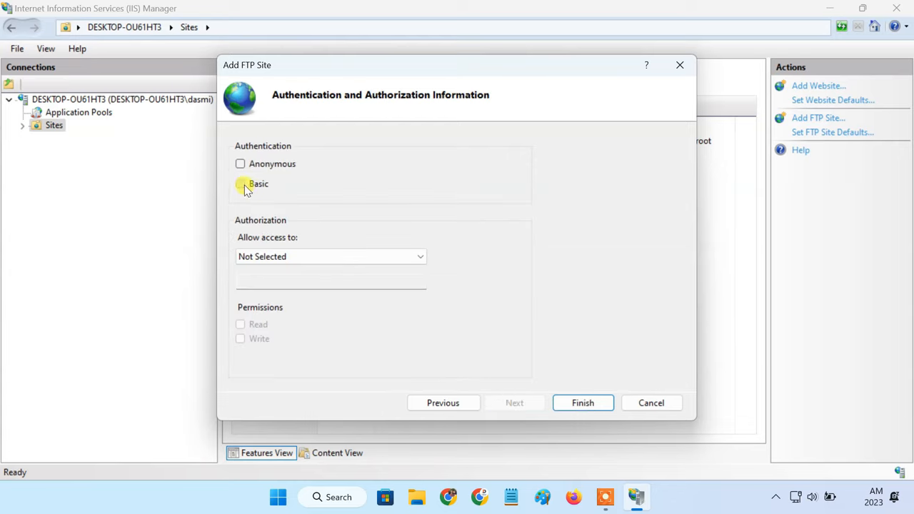
Step: Enable Basic authentication and restrict access to specified users
{"action": "left_click", "coordinate": [240, 183]}
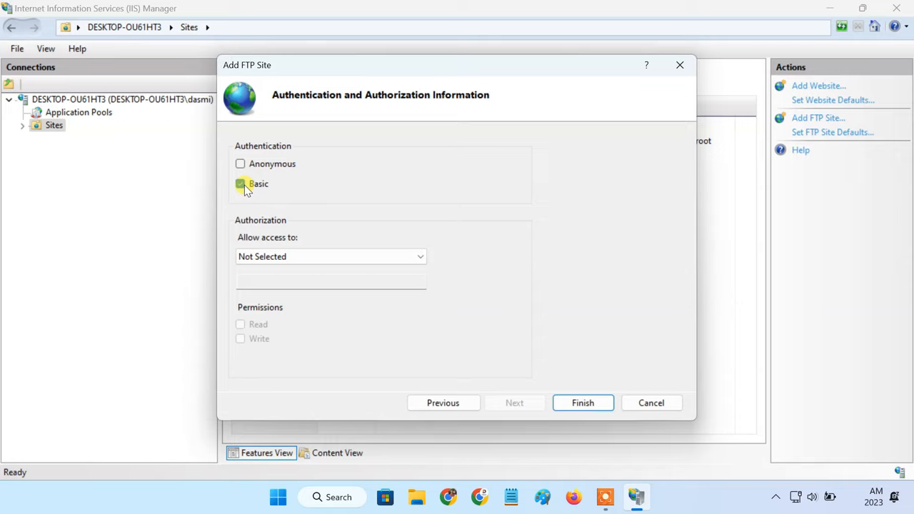
{"action": "left_click", "coordinate": [240, 183]}
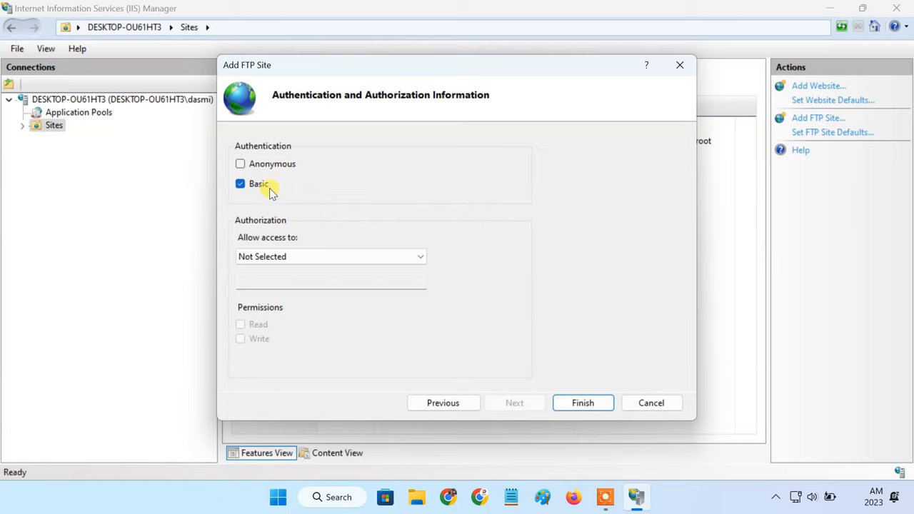
{"action": "mouse_move", "coordinate": [285, 171]}
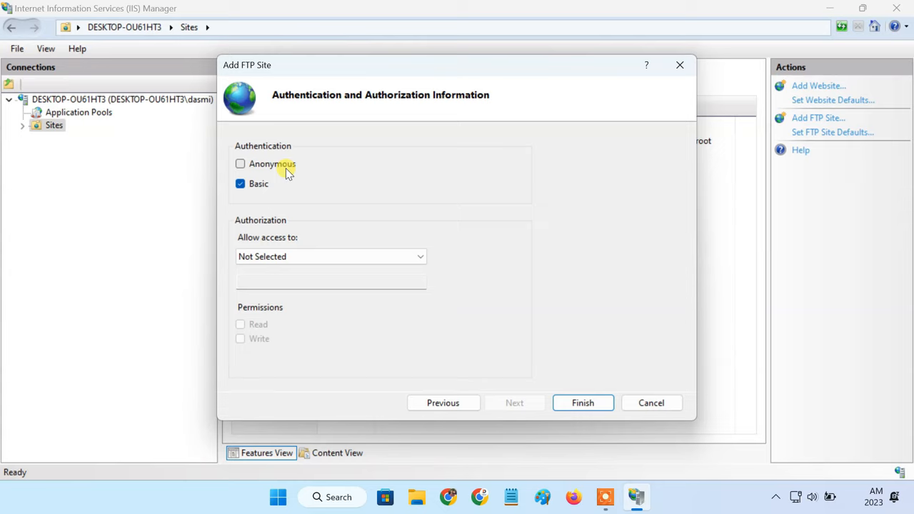
{"action": "left_click", "coordinate": [331, 257]}
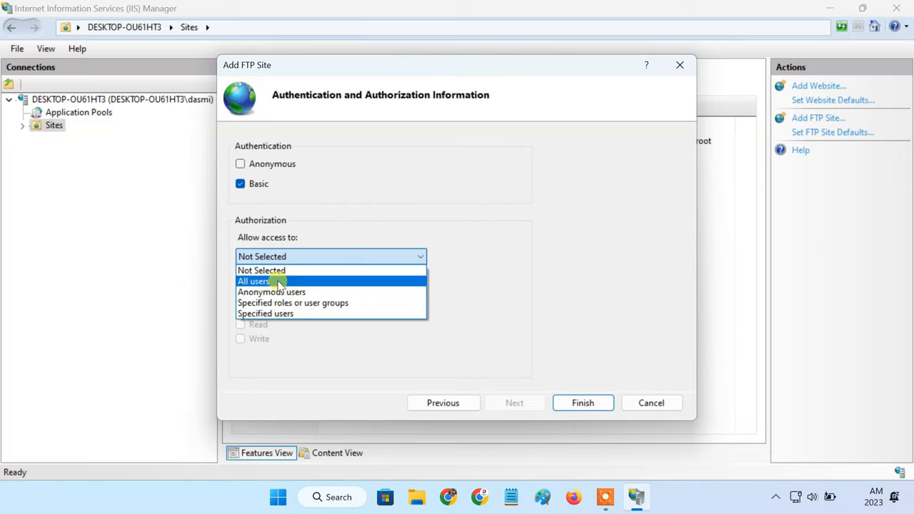
{"action": "mouse_move", "coordinate": [300, 314]}
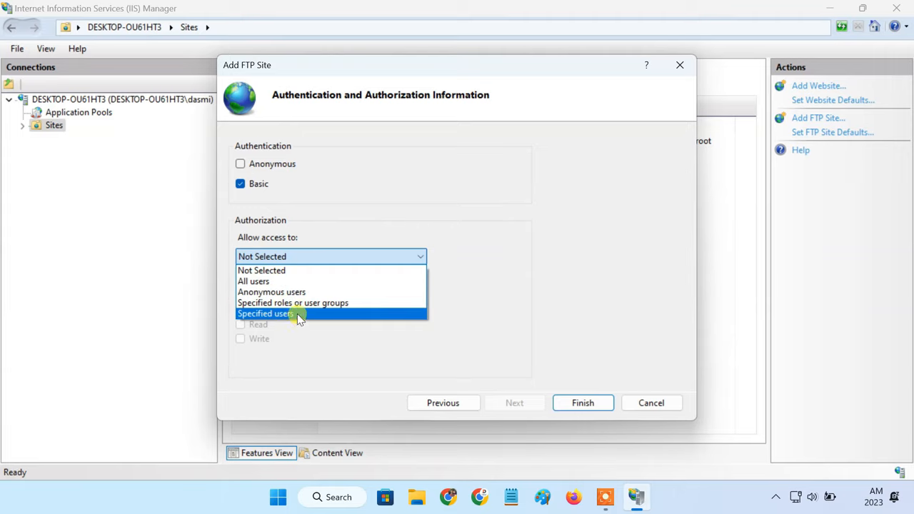
{"action": "left_click", "coordinate": [265, 314]}
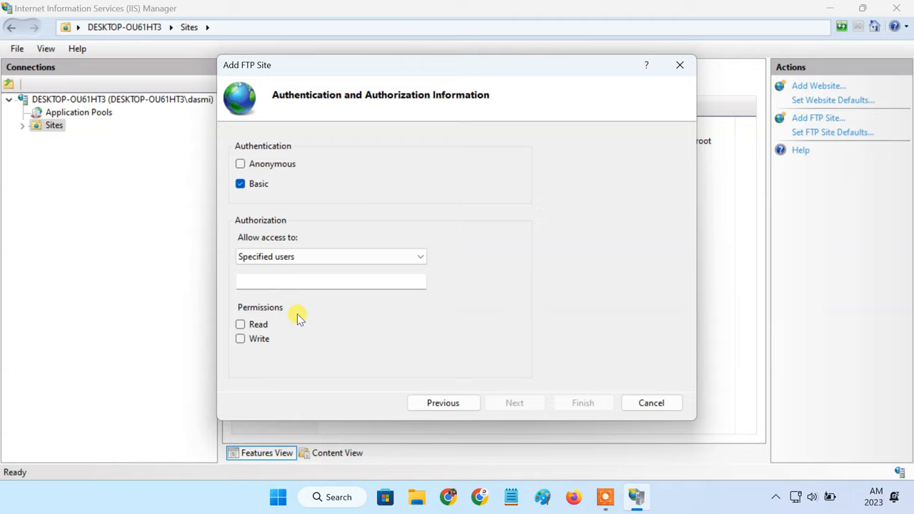
Step: Allow ftp-user with Read and Write permission and finish creating Home FTP
{"action": "left_click", "coordinate": [331, 280]}
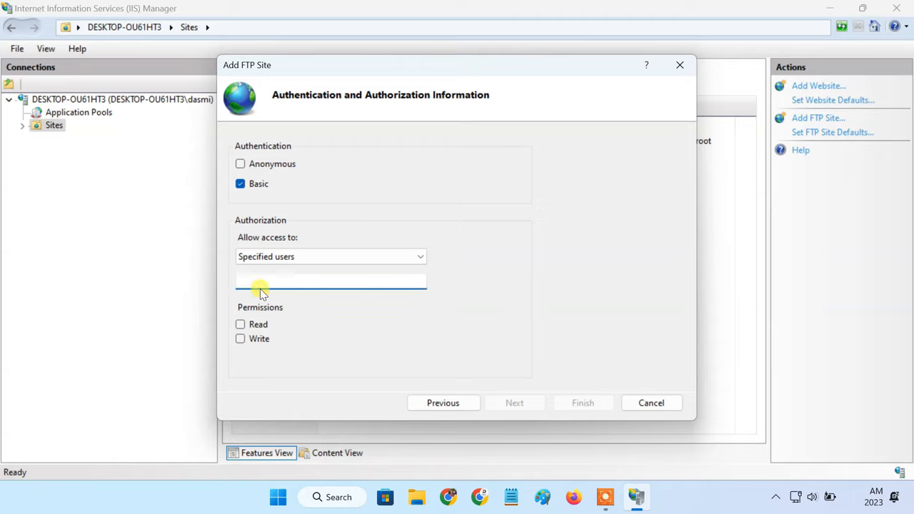
{"action": "type", "text": "ftp-user"}
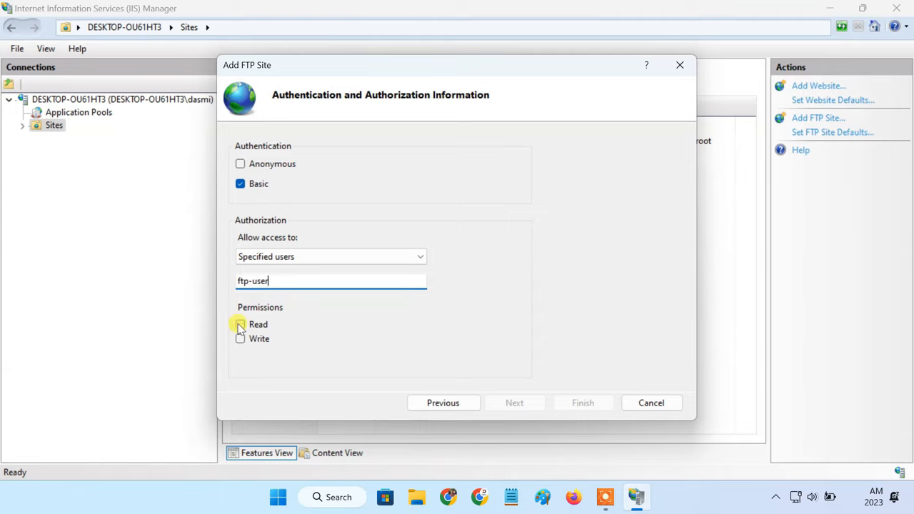
{"action": "left_click", "coordinate": [240, 339]}
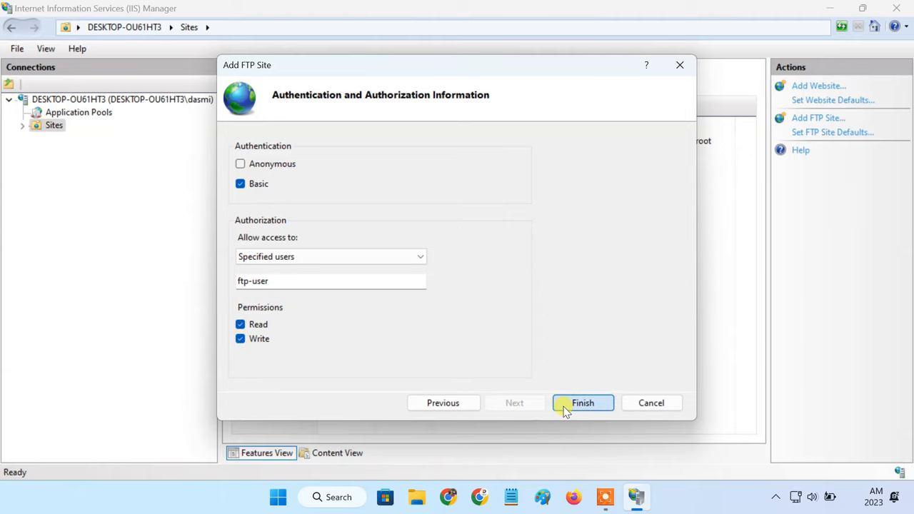
{"action": "left_click", "coordinate": [582, 403]}
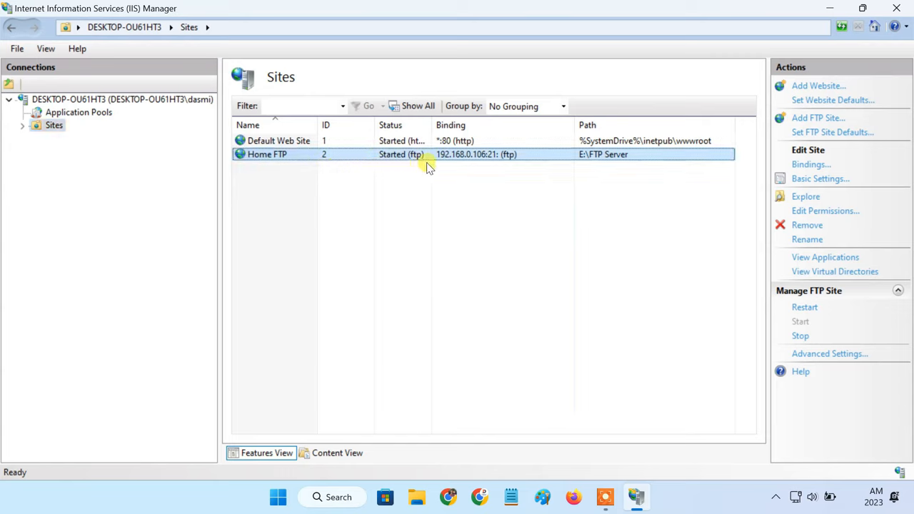
{"action": "mouse_move", "coordinate": [485, 170]}
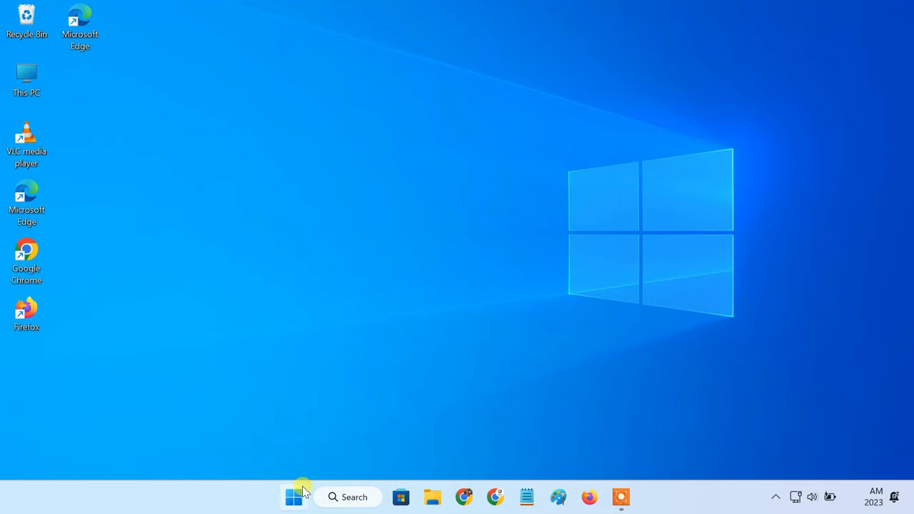
Step: In Settings > Accounts > Other users, start adding another account to this PC
{"action": "left_click", "coordinate": [294, 497]}
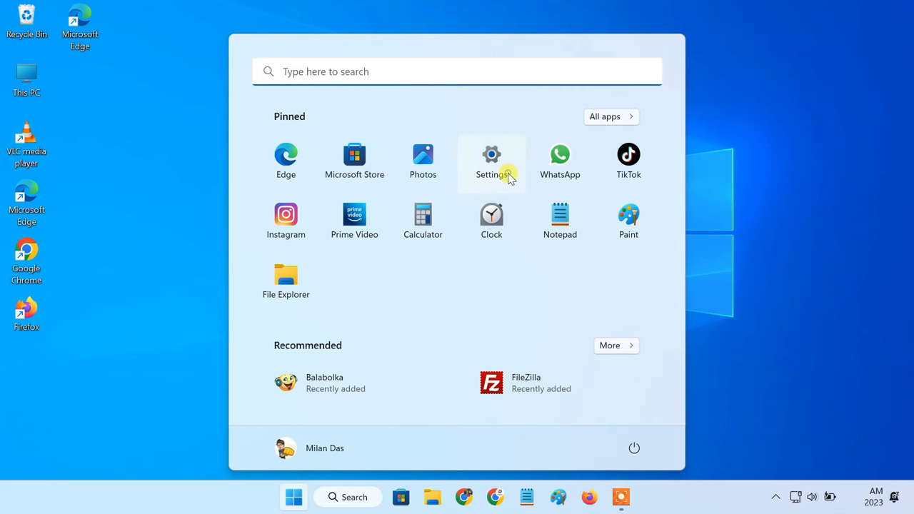
{"action": "left_click", "coordinate": [491, 154]}
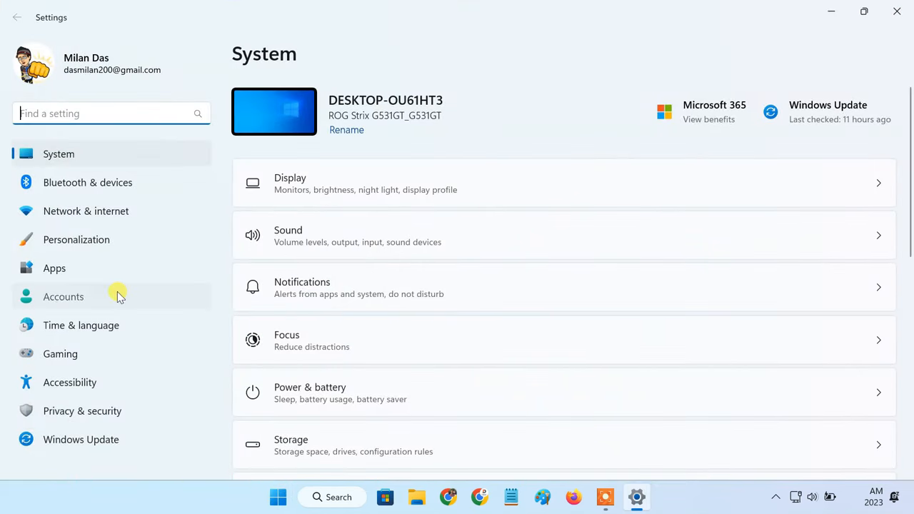
{"action": "left_click", "coordinate": [63, 295]}
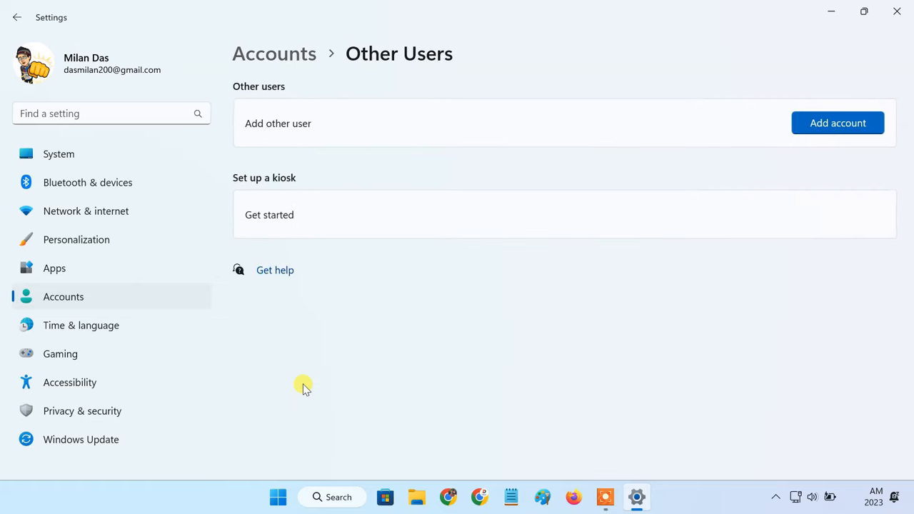
{"action": "left_click", "coordinate": [837, 123]}
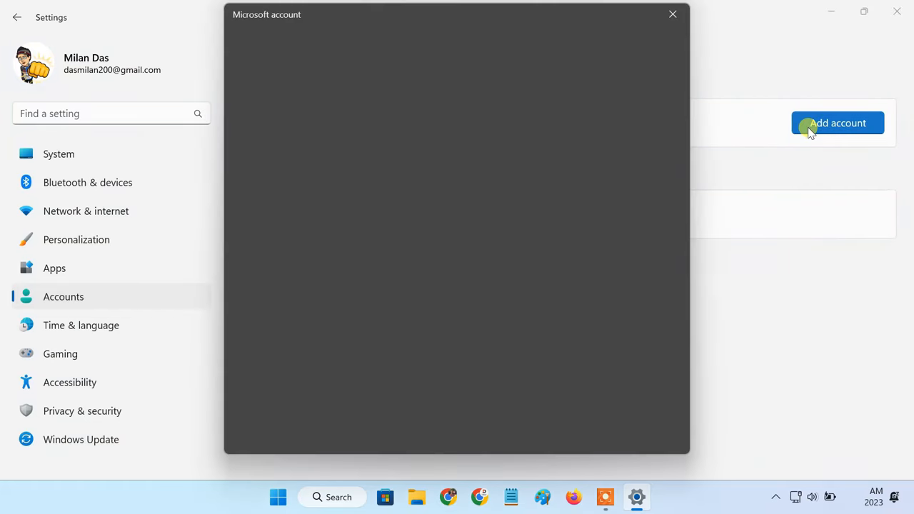
{"action": "left_click", "coordinate": [837, 123]}
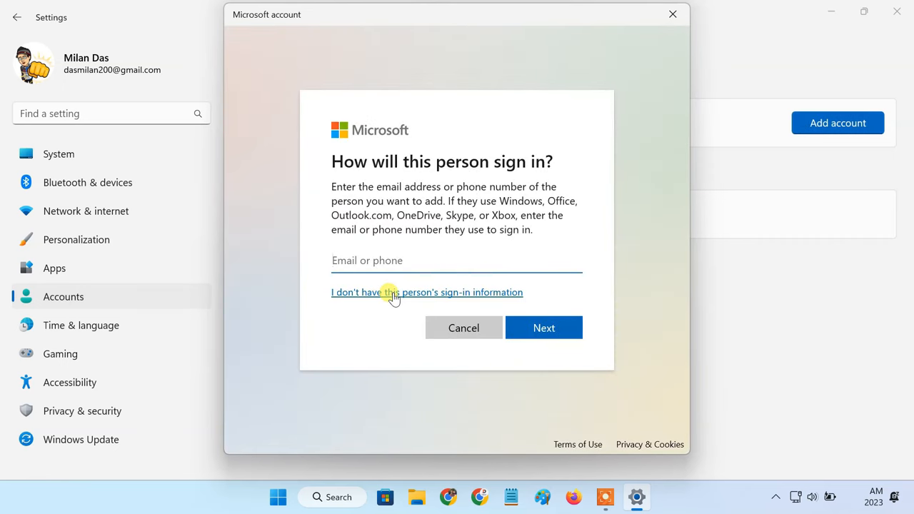
Step: Create a local account ftp-user with a password, without a Microsoft account
{"action": "left_click", "coordinate": [426, 291]}
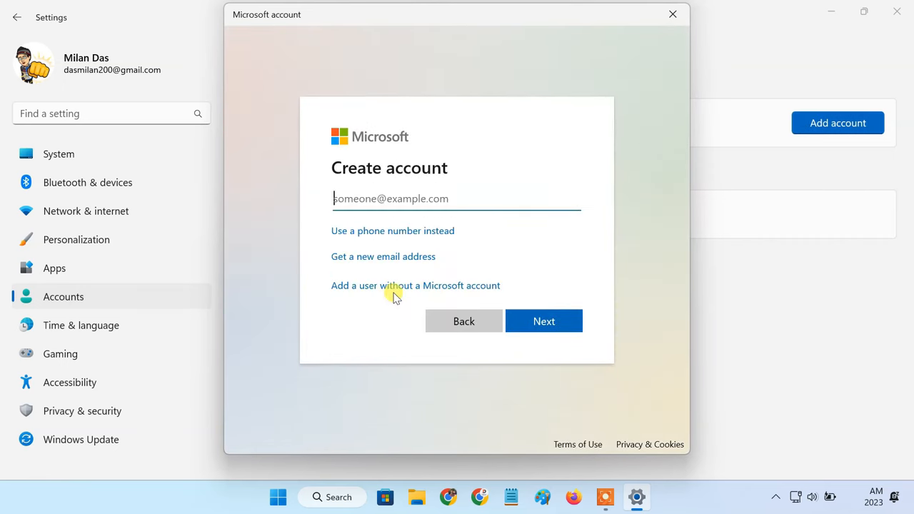
{"action": "left_click", "coordinate": [415, 285]}
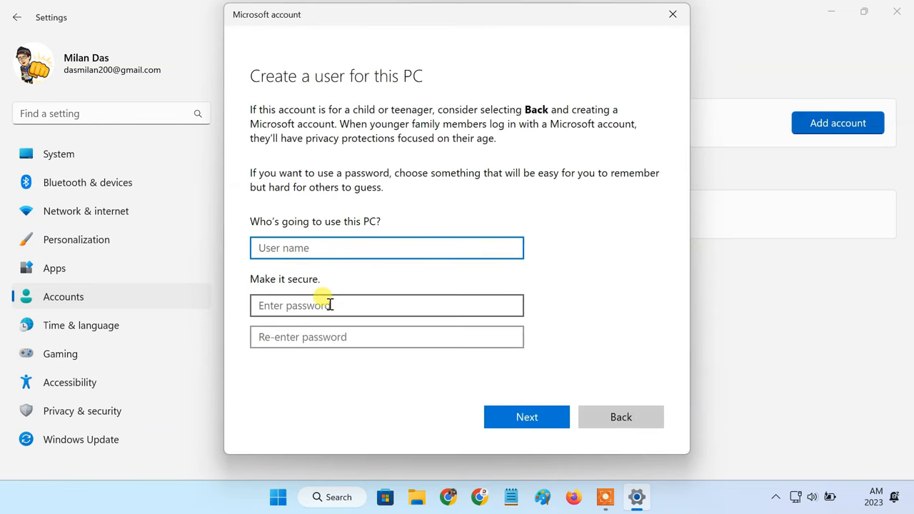
{"action": "type", "text": "ftp-user"}
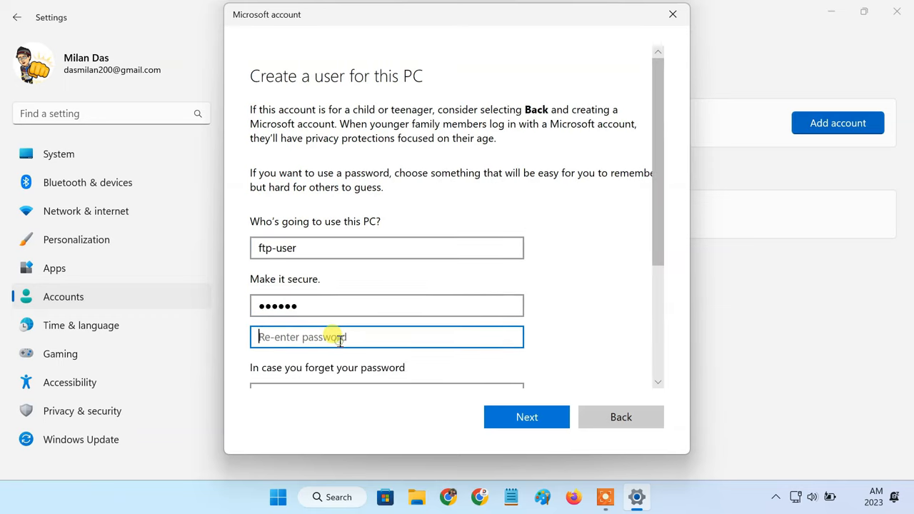
{"action": "type", "text": "••••••"}
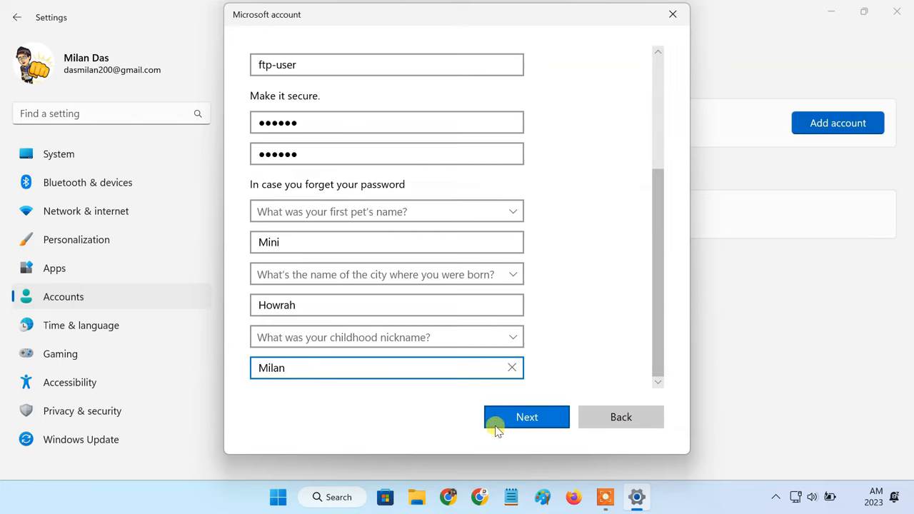
{"action": "left_click", "coordinate": [526, 417]}
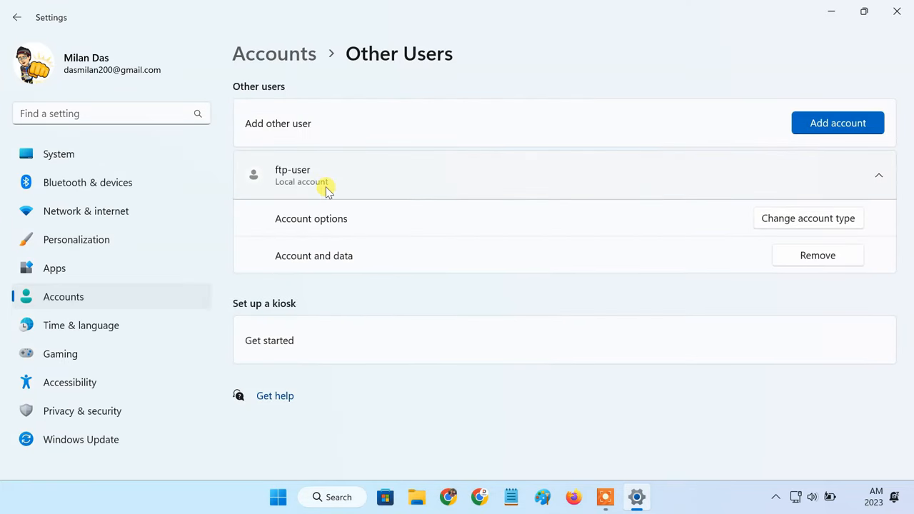
{"action": "mouse_move", "coordinate": [397, 197]}
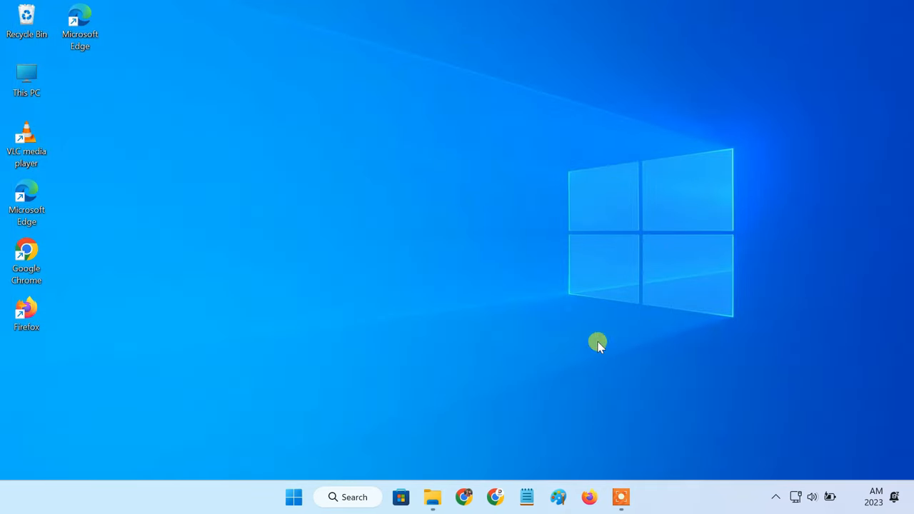
Step: On DATA (E:), reach the FTP Server folder's Security permissions and add a user
{"action": "left_click", "coordinate": [431, 497]}
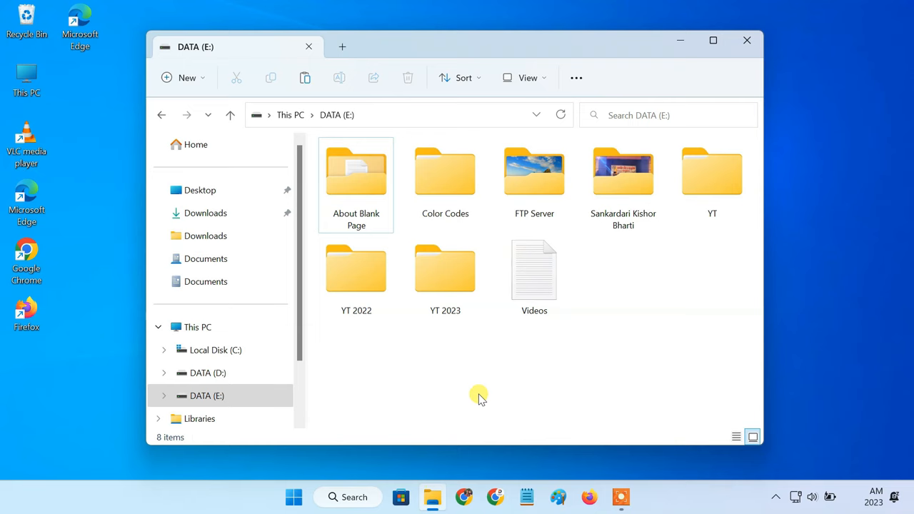
{"action": "right_click", "coordinate": [534, 172]}
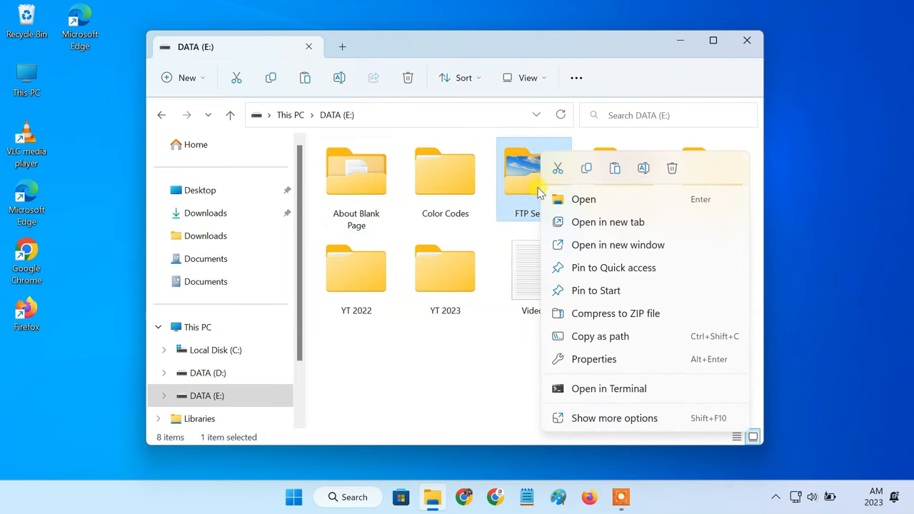
{"action": "mouse_move", "coordinate": [606, 360]}
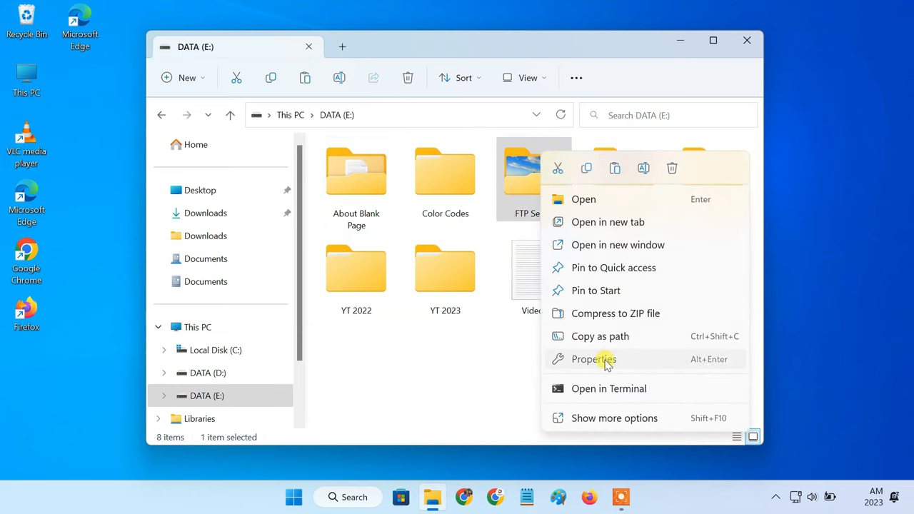
{"action": "left_click", "coordinate": [594, 359]}
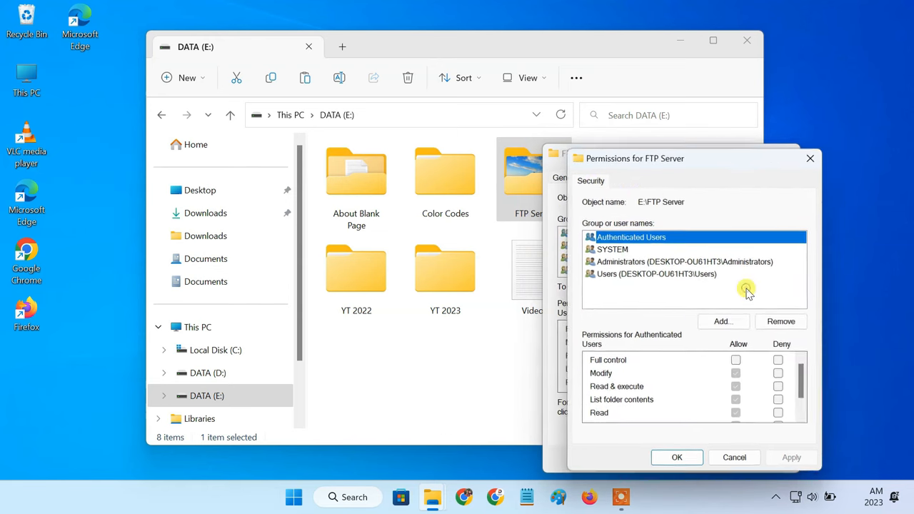
{"action": "left_click", "coordinate": [723, 320]}
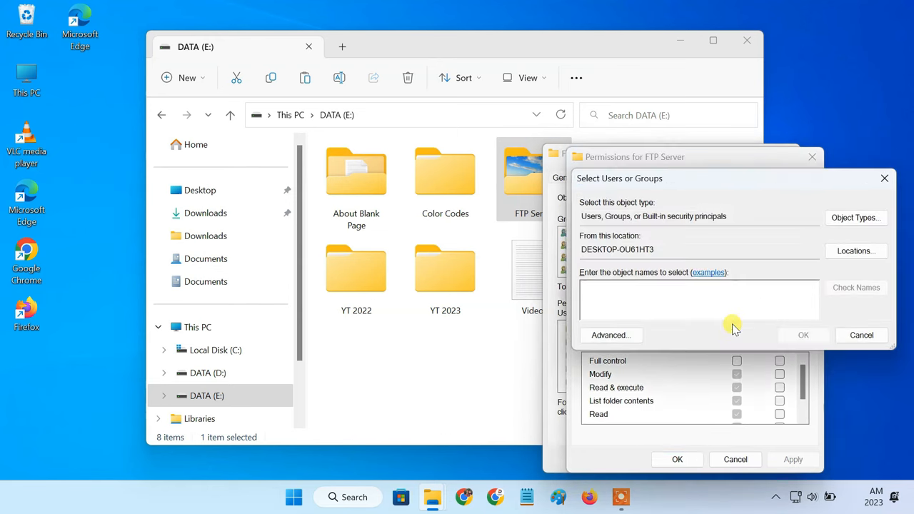
Step: Resolve ftp-user, grant it Allow Full control on the folder and apply
{"action": "type", "text": "ftp-user"}
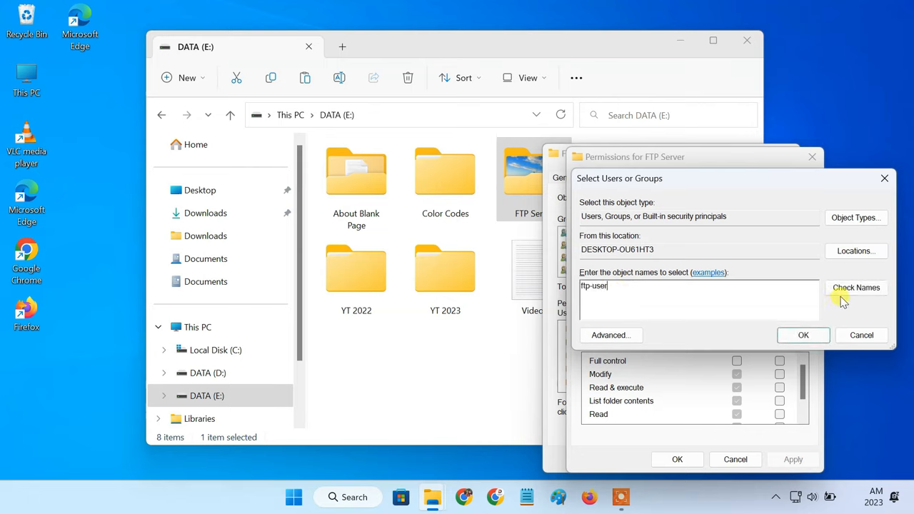
{"action": "left_click", "coordinate": [857, 287]}
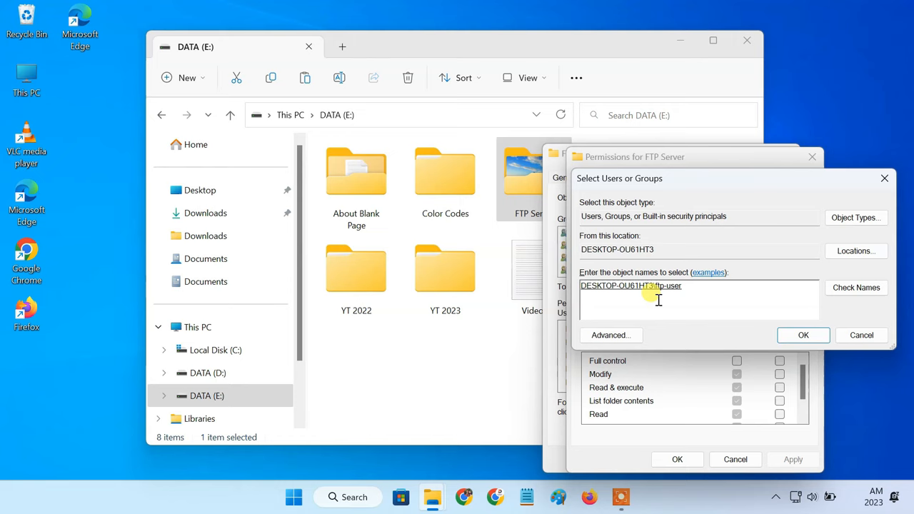
{"action": "left_click", "coordinate": [802, 334]}
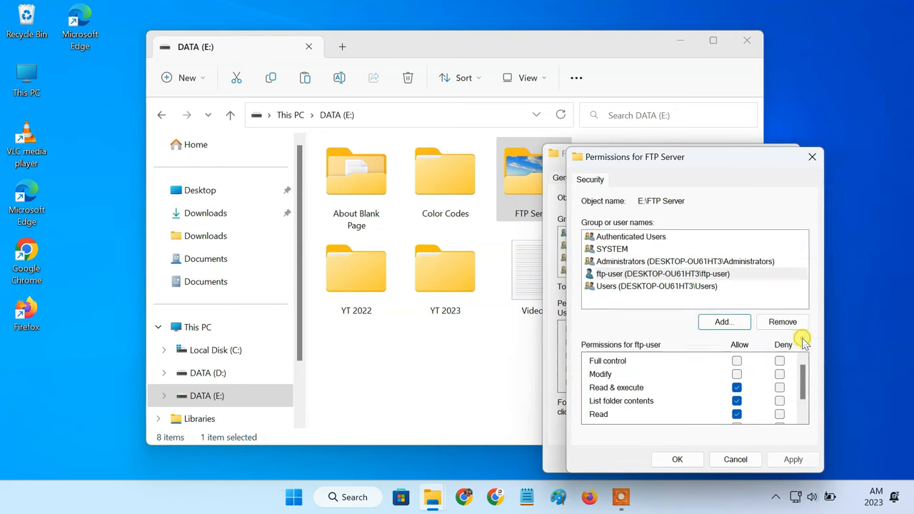
{"action": "left_click", "coordinate": [660, 275]}
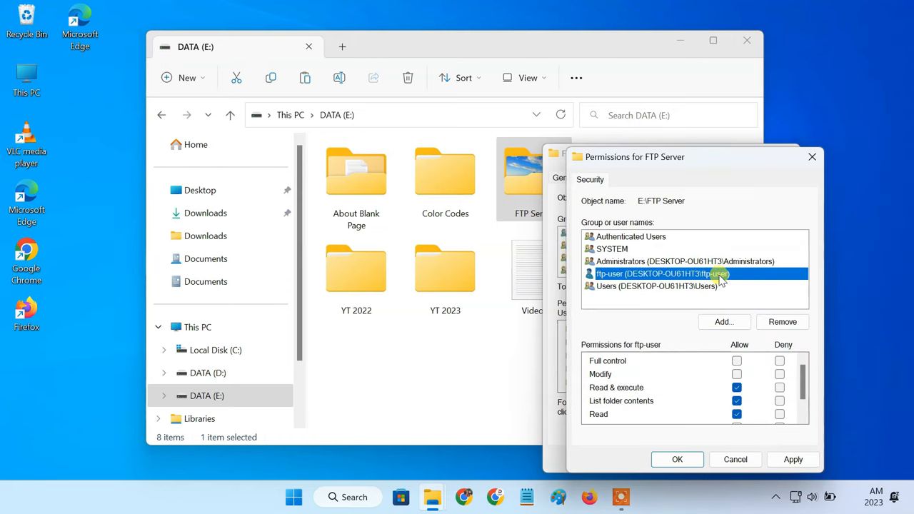
{"action": "mouse_move", "coordinate": [691, 373]}
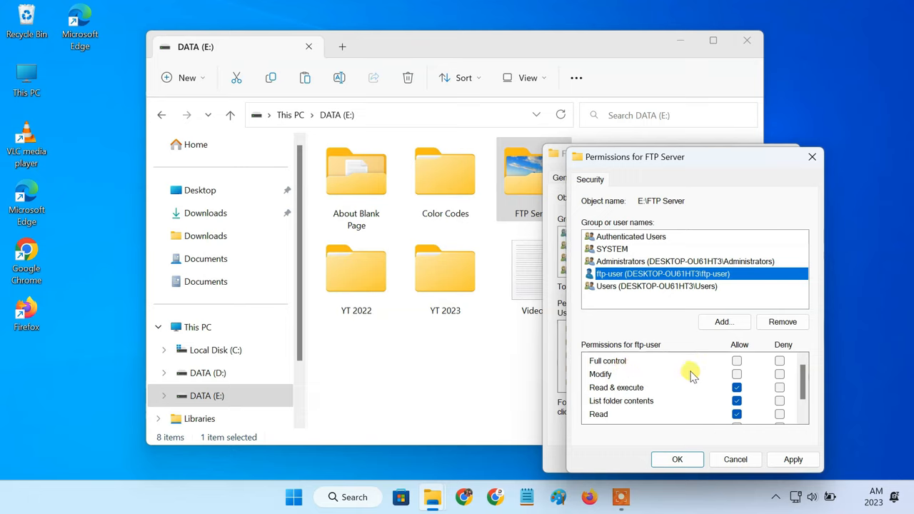
{"action": "left_click", "coordinate": [737, 360]}
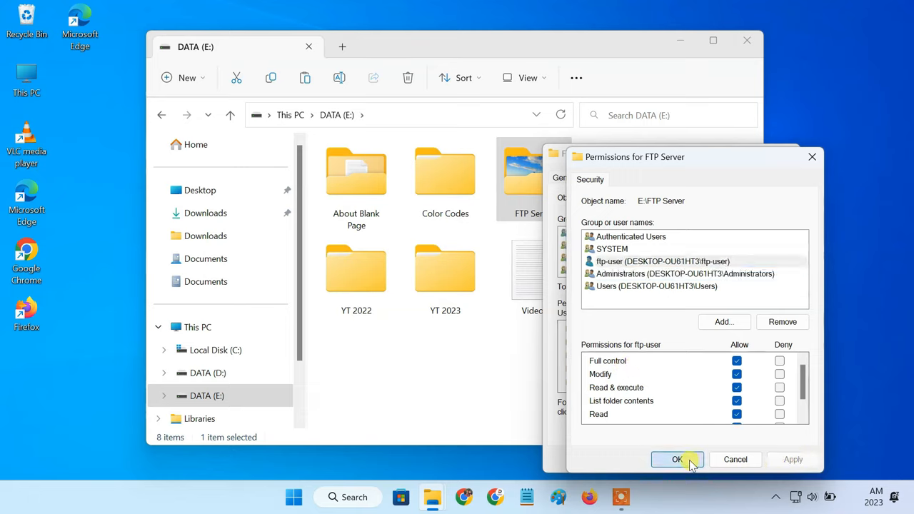
{"action": "left_click", "coordinate": [677, 460]}
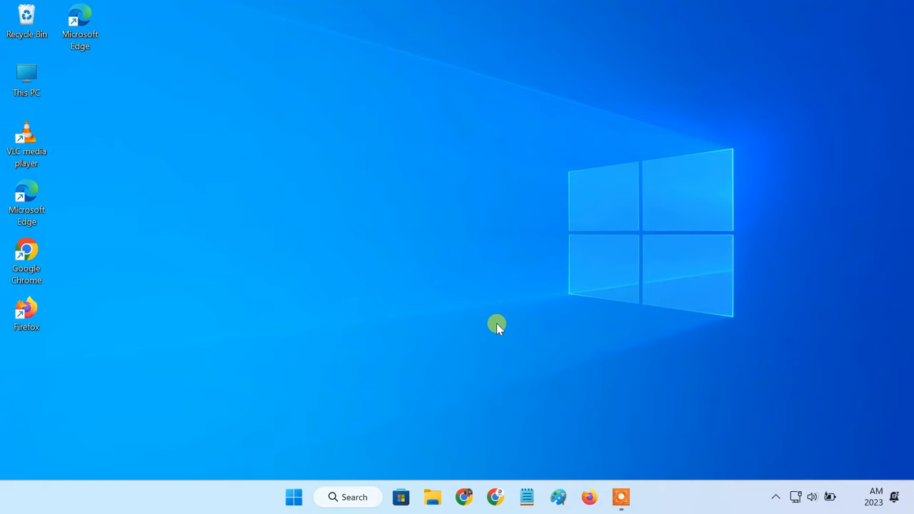
Step: Search for 'windows firewall' and launch the Windows Defender Firewall control panel result
{"action": "left_click", "coordinate": [349, 497]}
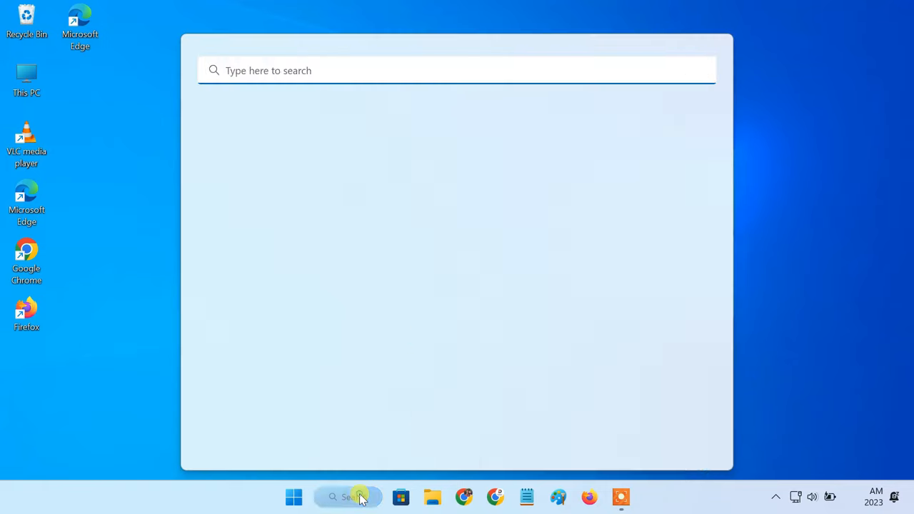
{"action": "type", "text": "windows firewall"}
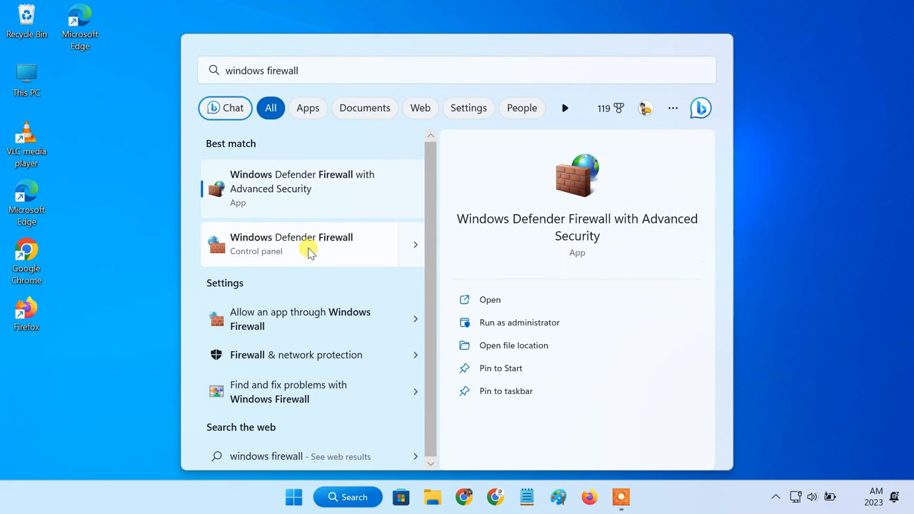
{"action": "left_click", "coordinate": [292, 244]}
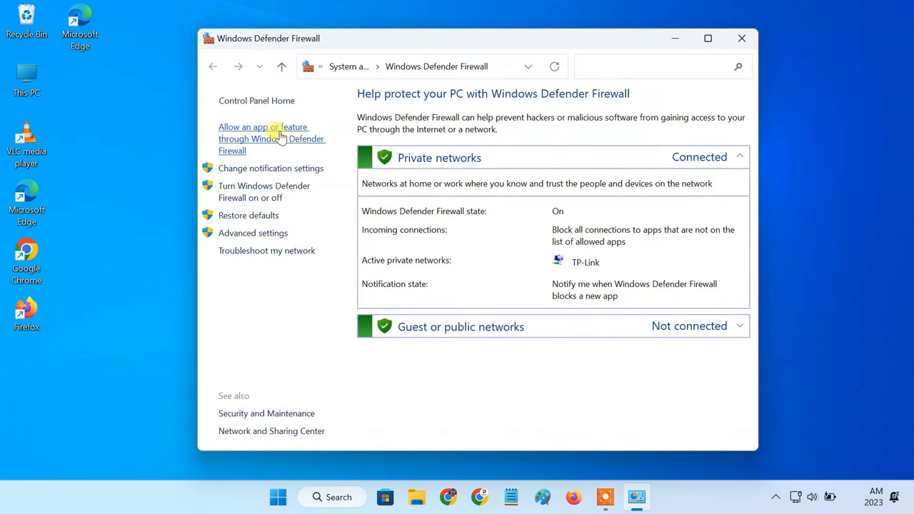
Step: Unlock the allowed apps list for editing and locate FTP Server in it
{"action": "left_click", "coordinate": [263, 132]}
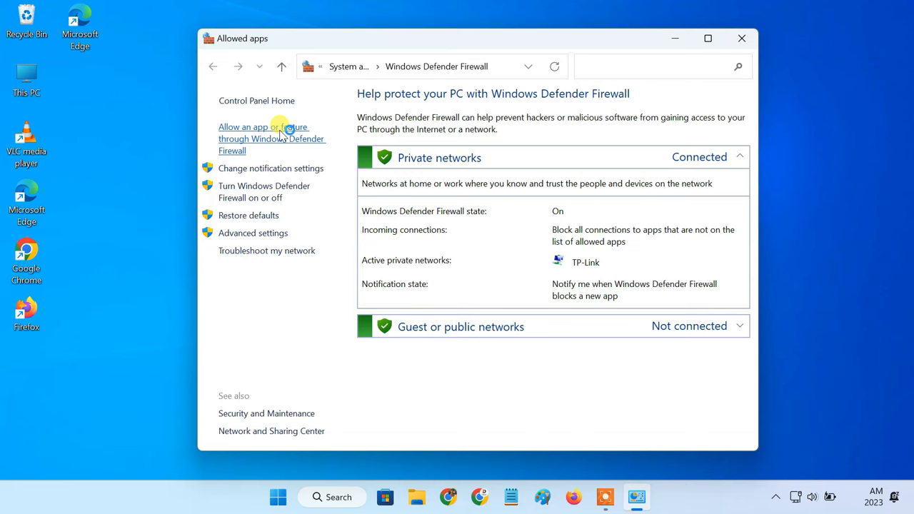
{"action": "left_click", "coordinate": [262, 125]}
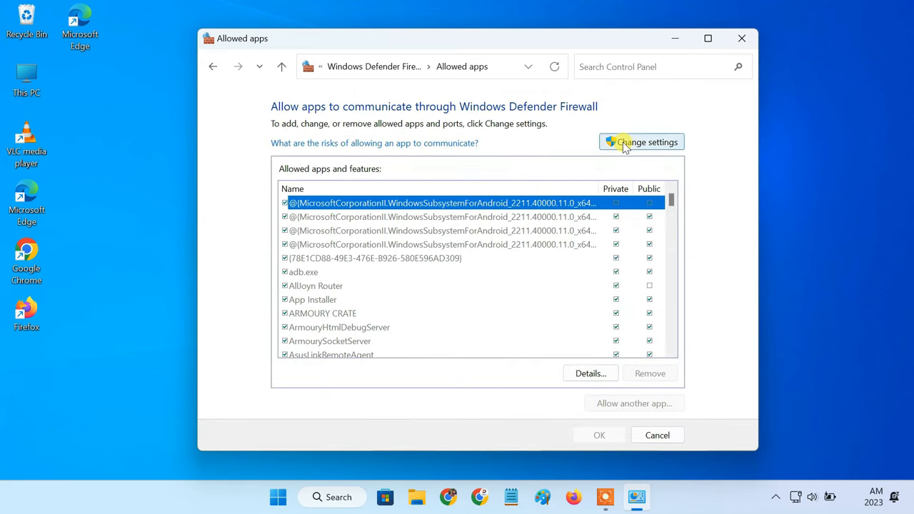
{"action": "left_click", "coordinate": [641, 143]}
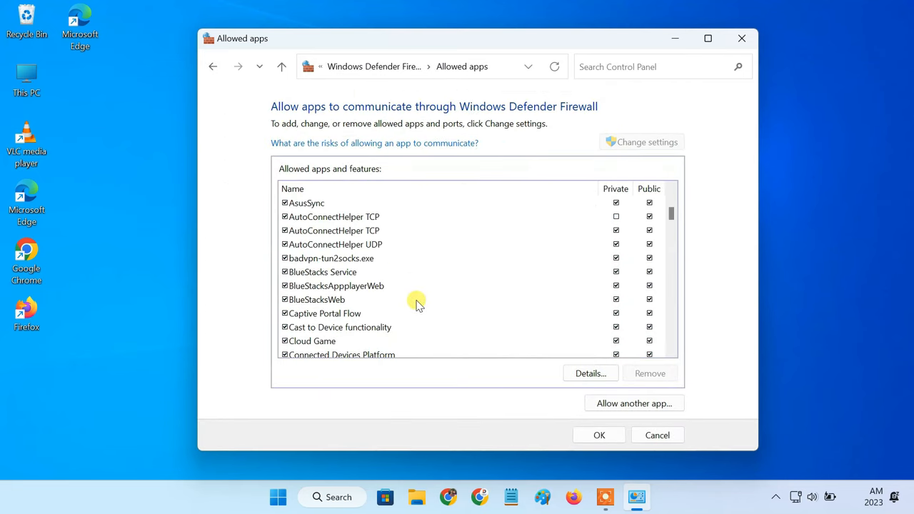
{"action": "scroll", "scroll_direction": "down", "scroll_amount": 3}
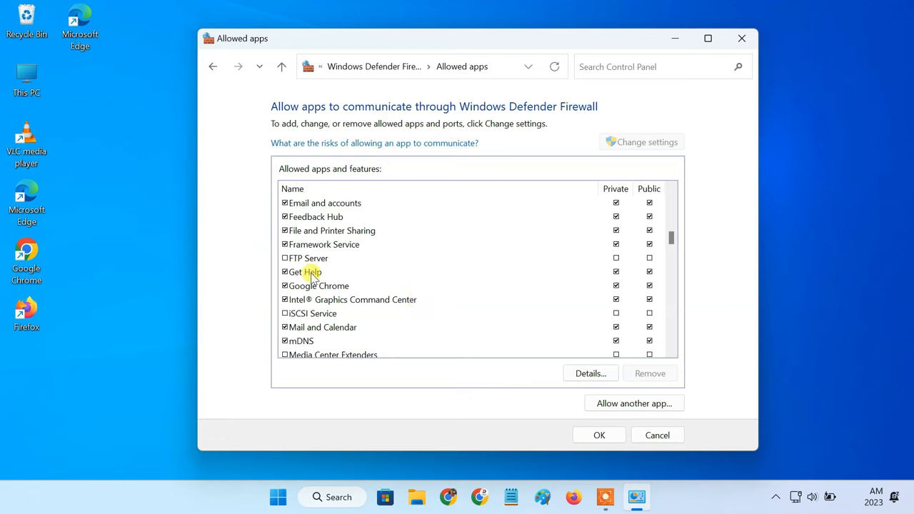
Step: Allow FTP Server on private and public networks and save the change
{"action": "left_click", "coordinate": [286, 257]}
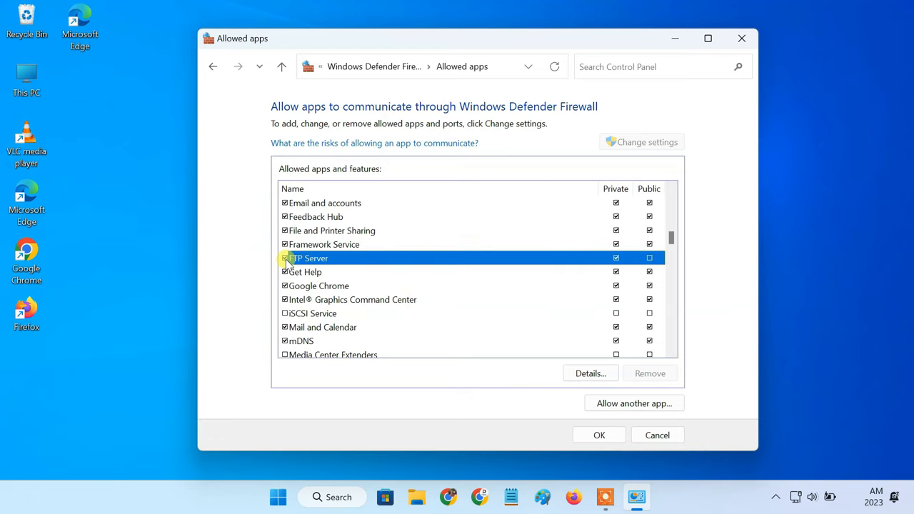
{"action": "left_click", "coordinate": [648, 258]}
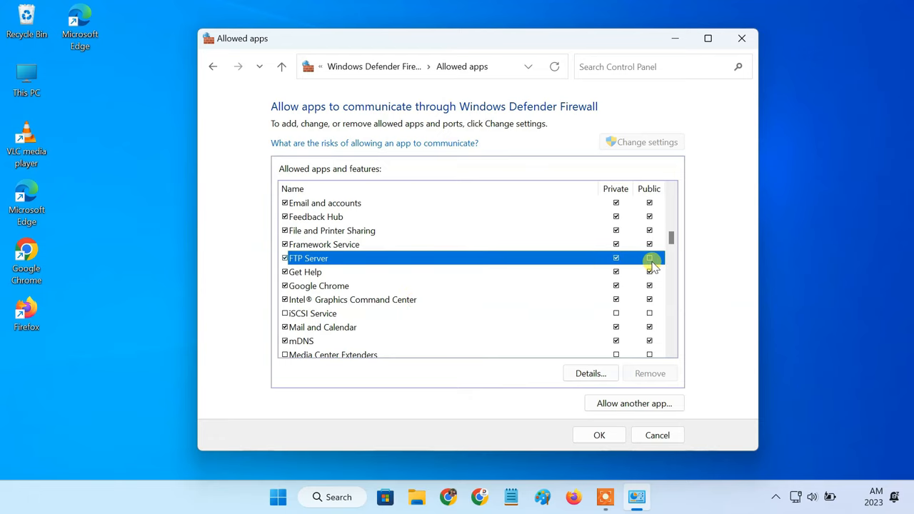
{"action": "left_click", "coordinate": [649, 257]}
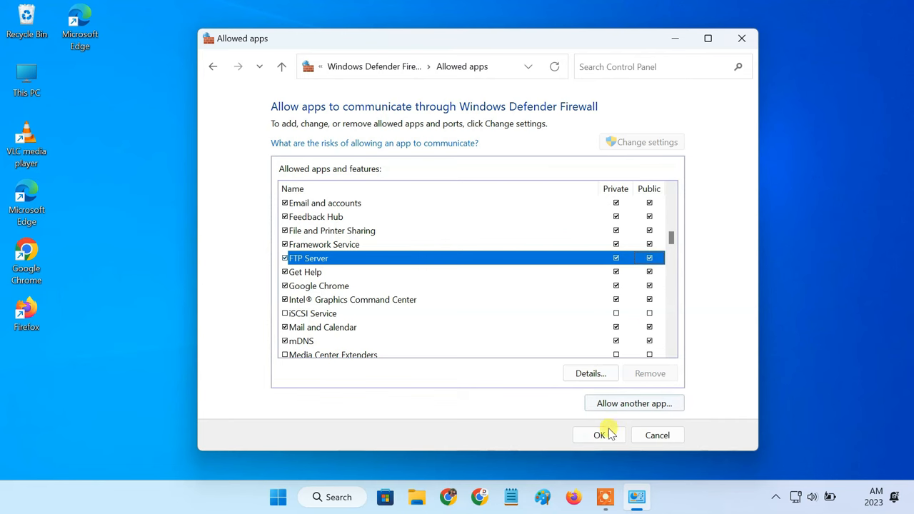
{"action": "left_click", "coordinate": [600, 434]}
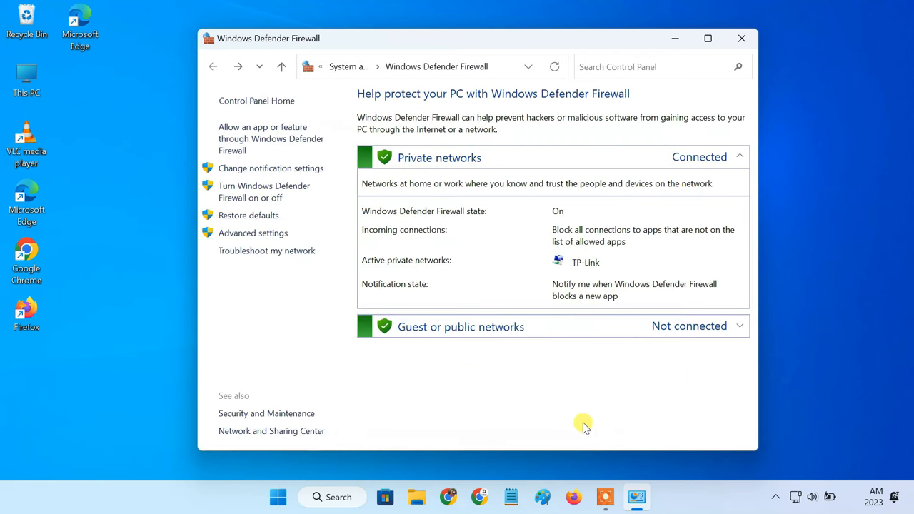
{"action": "mouse_move", "coordinate": [532, 365]}
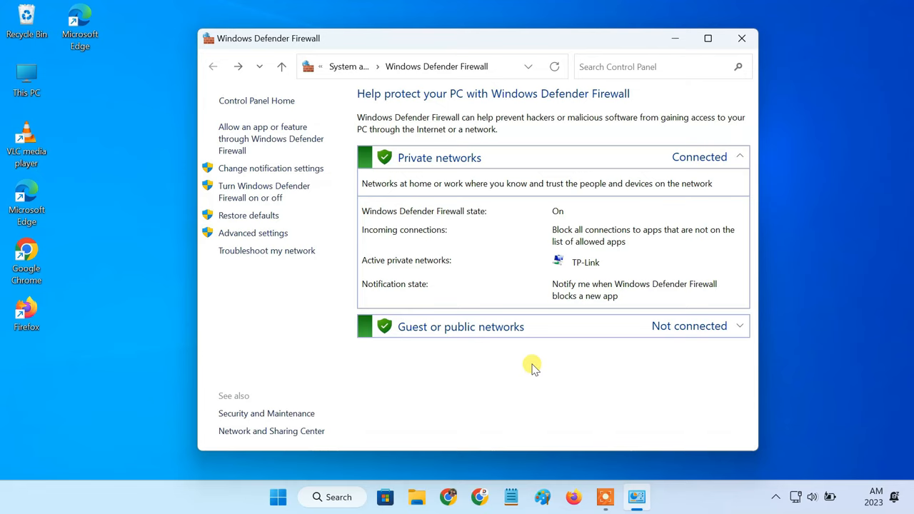
{"action": "mouse_move", "coordinate": [253, 233]}
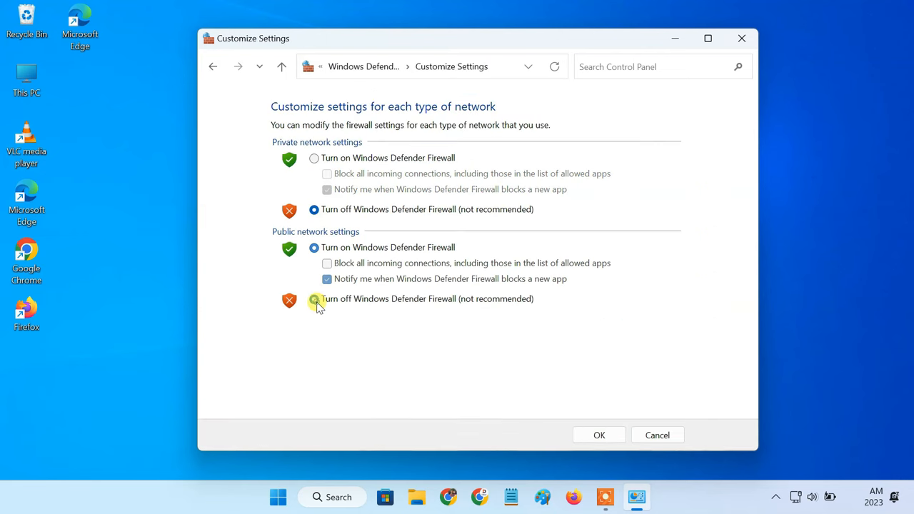
Step: Confirm turning the firewall off for public networks and close the firewall window
{"action": "left_click", "coordinate": [600, 434]}
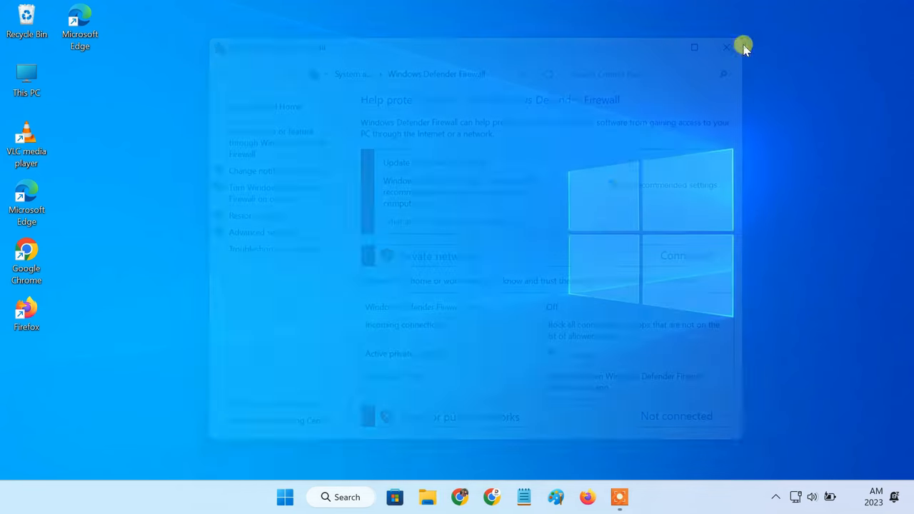
{"action": "left_click", "coordinate": [727, 47]}
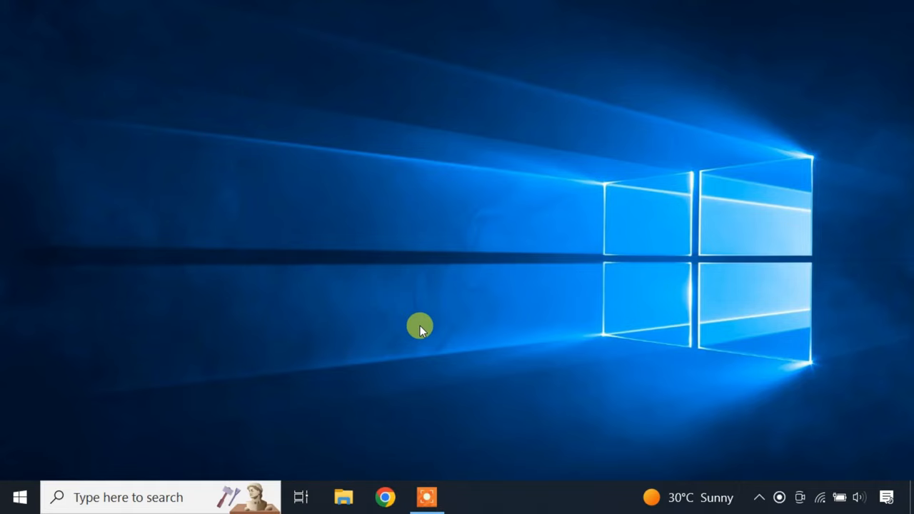
{"action": "mouse_move", "coordinate": [343, 497]}
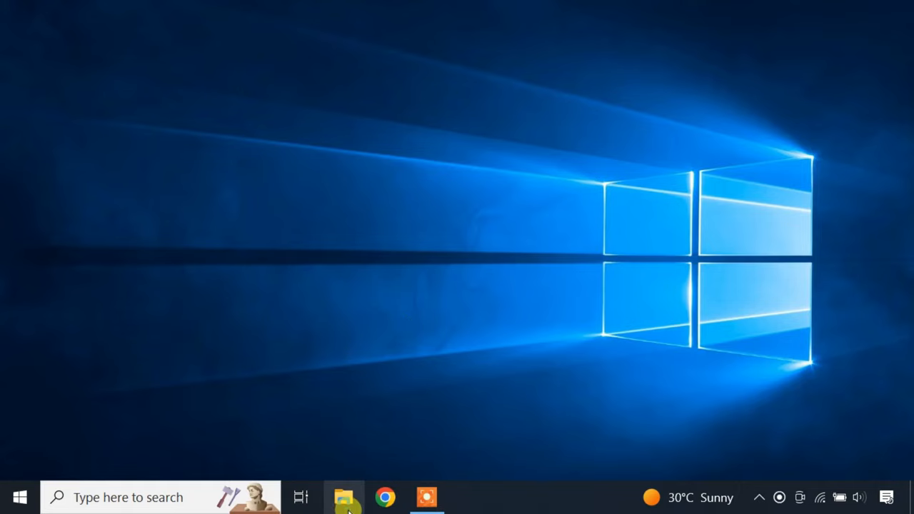
Step: Launch the Add Network Location wizard from This PC's empty-space context menu
{"action": "left_click", "coordinate": [343, 498]}
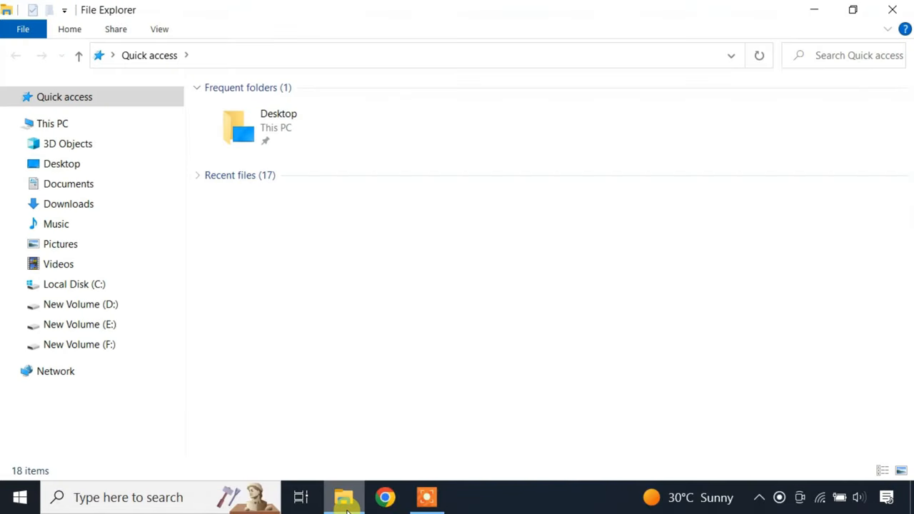
{"action": "left_click", "coordinate": [52, 123]}
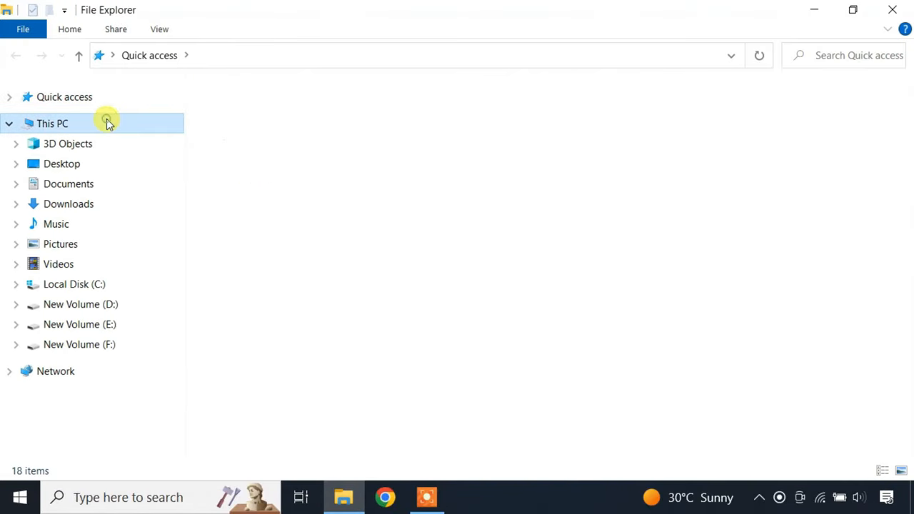
{"action": "right_click", "coordinate": [306, 382]}
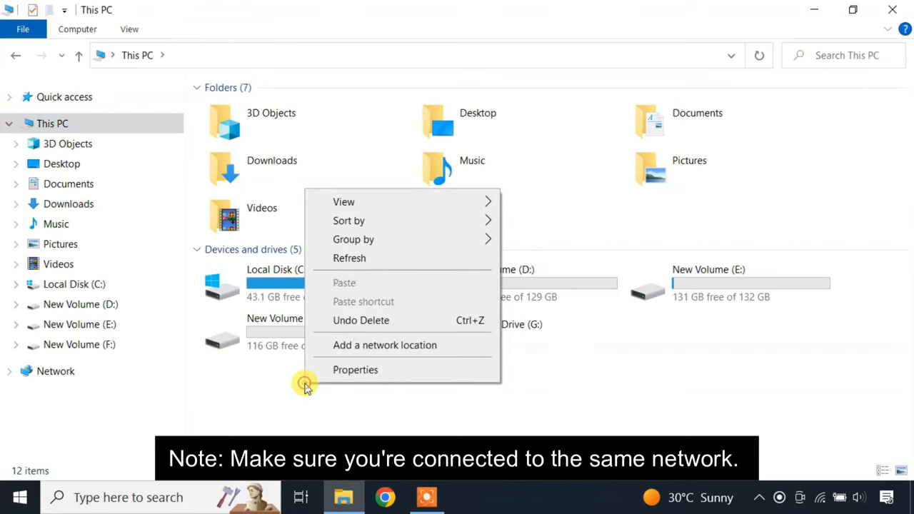
{"action": "mouse_move", "coordinate": [384, 345]}
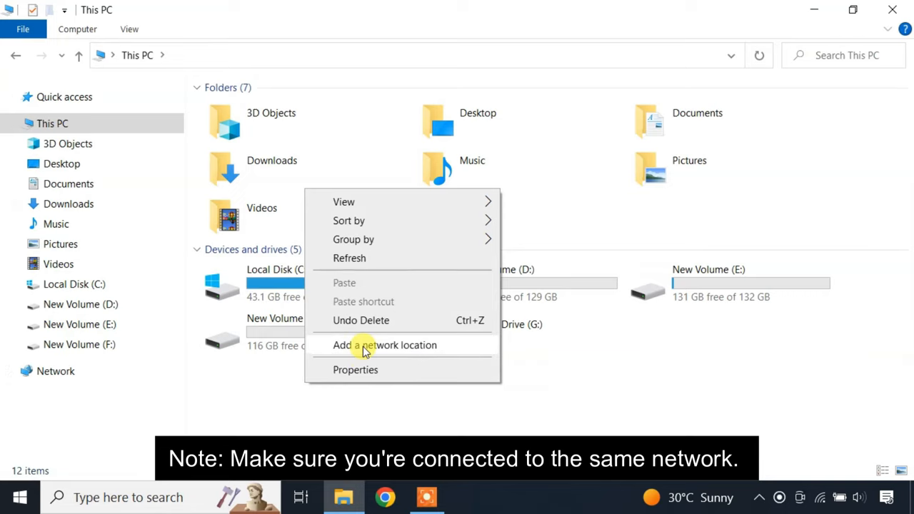
{"action": "left_click", "coordinate": [385, 345]}
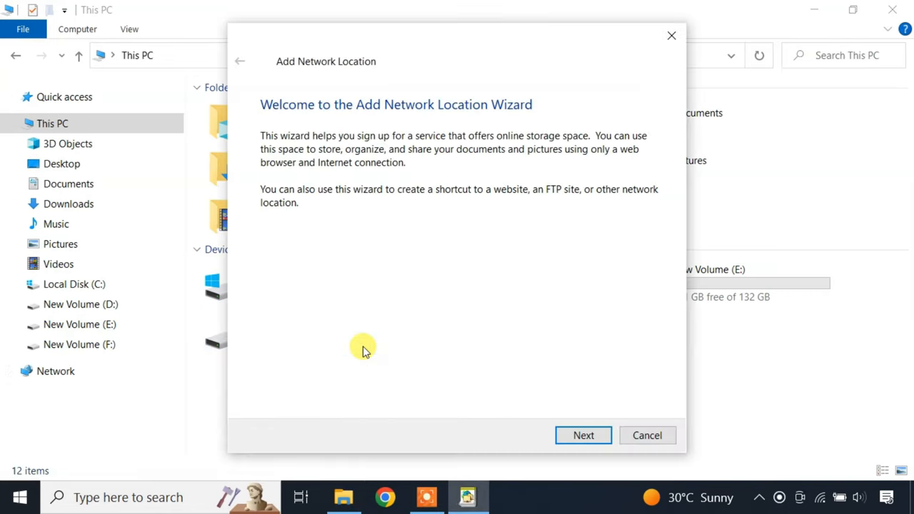
Step: Enter ftp://192.168.0.106:21 as a custom network location address
{"action": "left_click", "coordinate": [582, 434]}
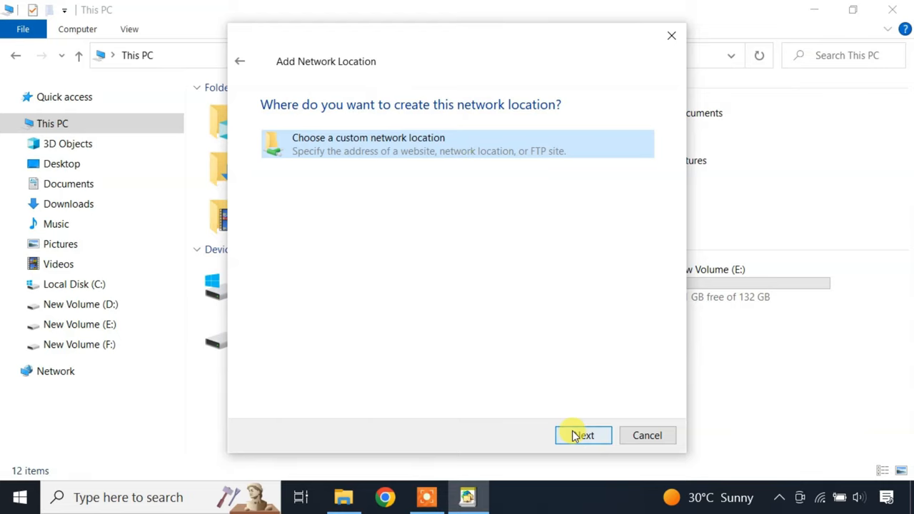
{"action": "left_click", "coordinate": [583, 435]}
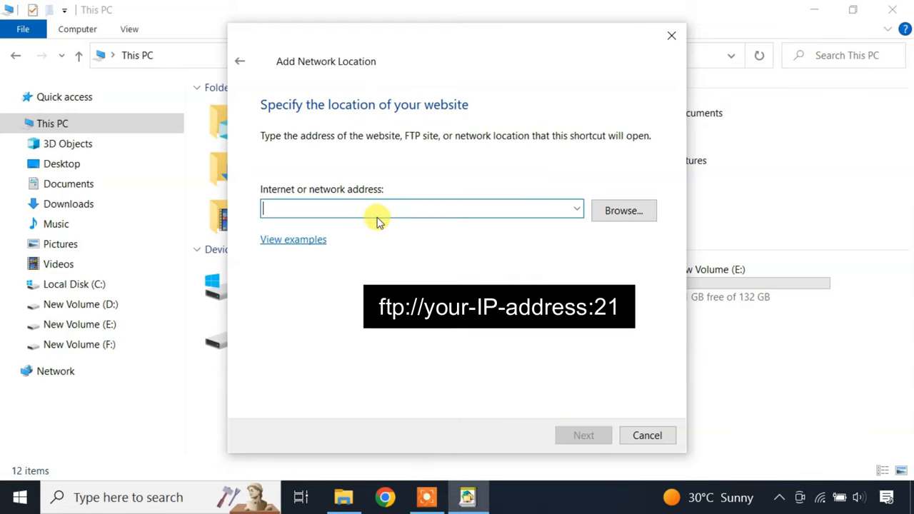
{"action": "type", "text": "ftp://192.168.0.106:21"}
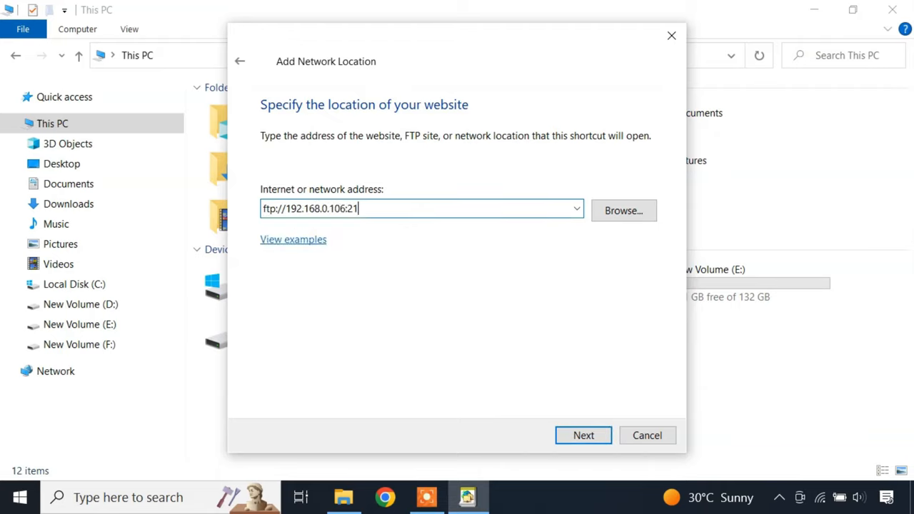
{"action": "left_click", "coordinate": [582, 434]}
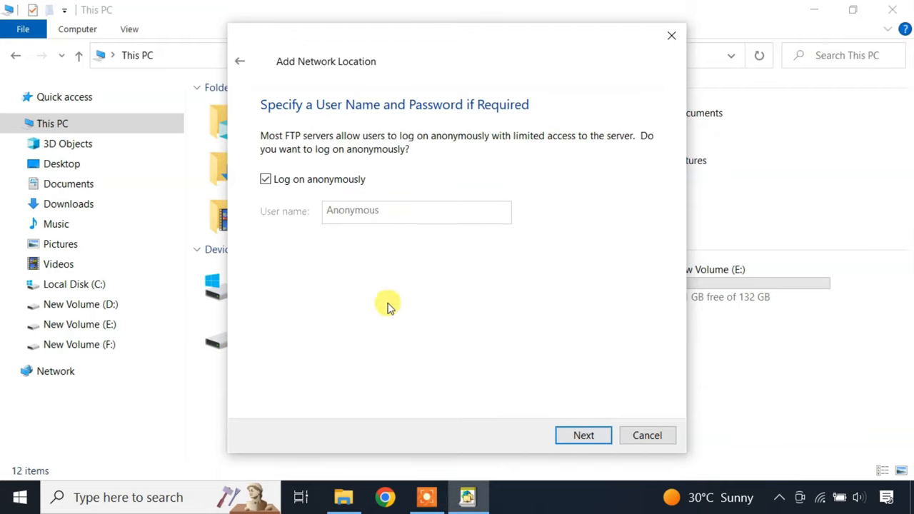
Step: Log on as ftp-user instead of anonymously, name the location Home FTP and finish the wizard
{"action": "left_click", "coordinate": [266, 178]}
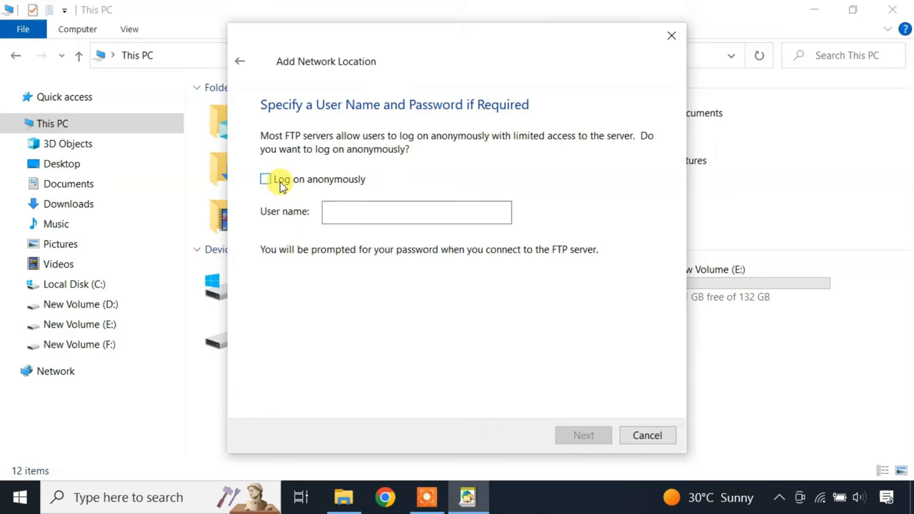
{"action": "type", "text": "ftp-user"}
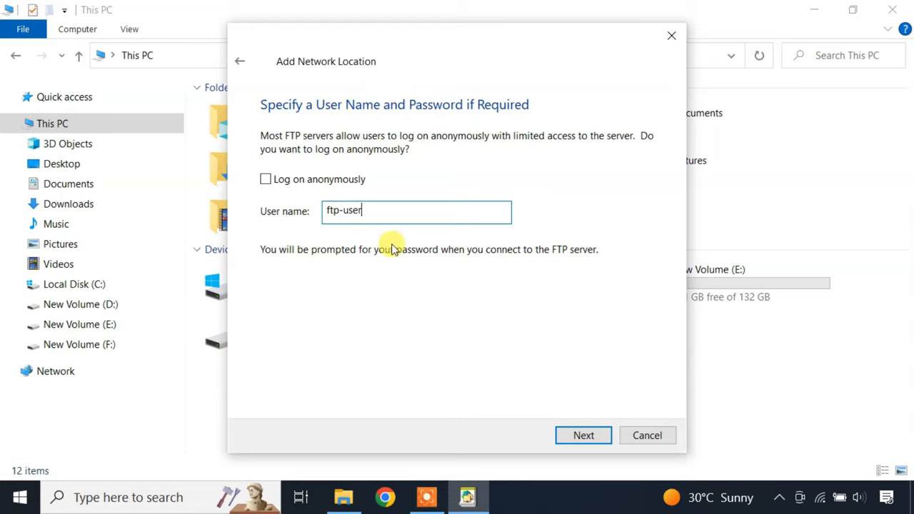
{"action": "left_click", "coordinate": [583, 434]}
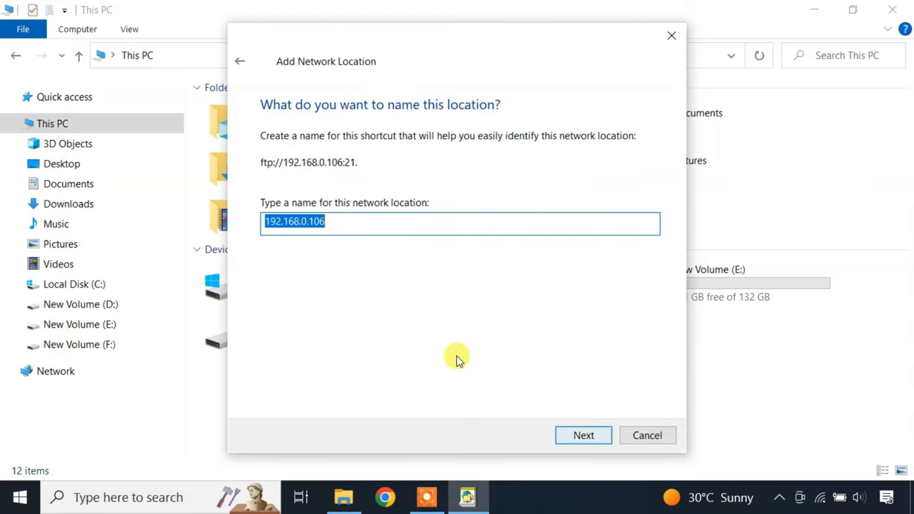
{"action": "type", "text": "Home FTP"}
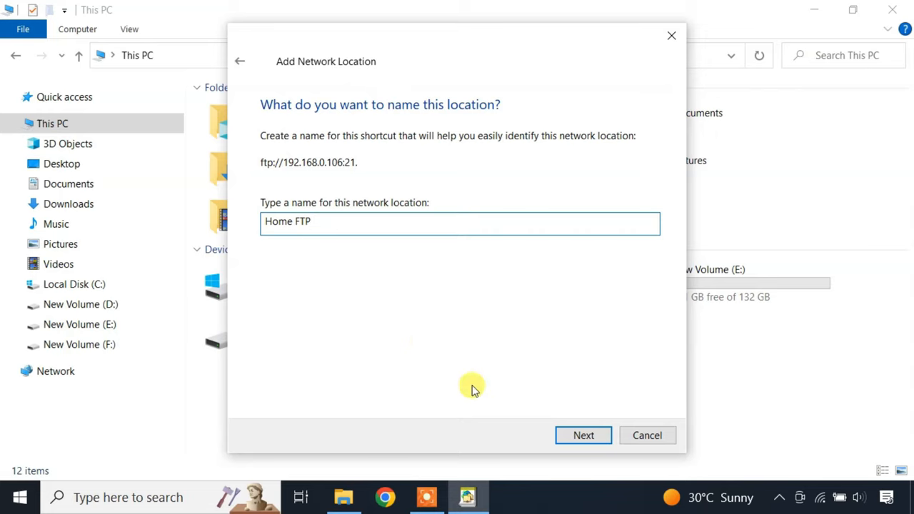
{"action": "left_click", "coordinate": [583, 434]}
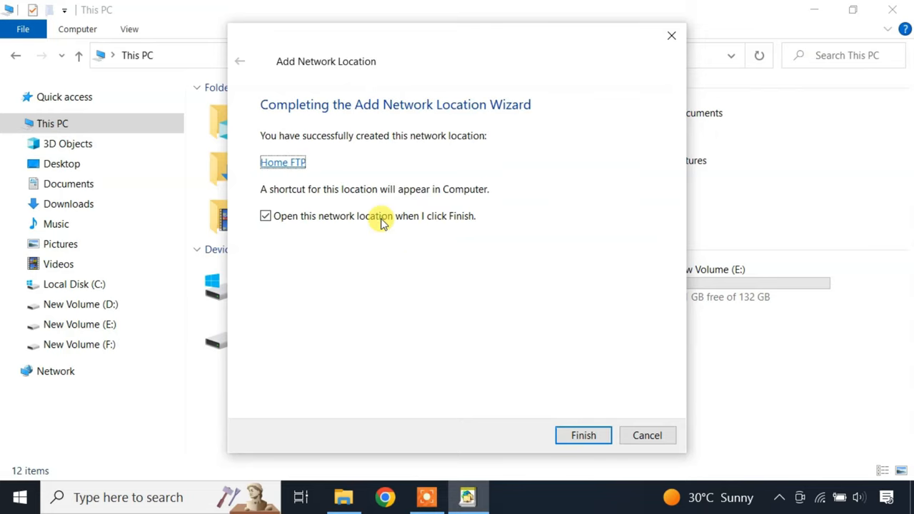
{"action": "left_click", "coordinate": [582, 434]}
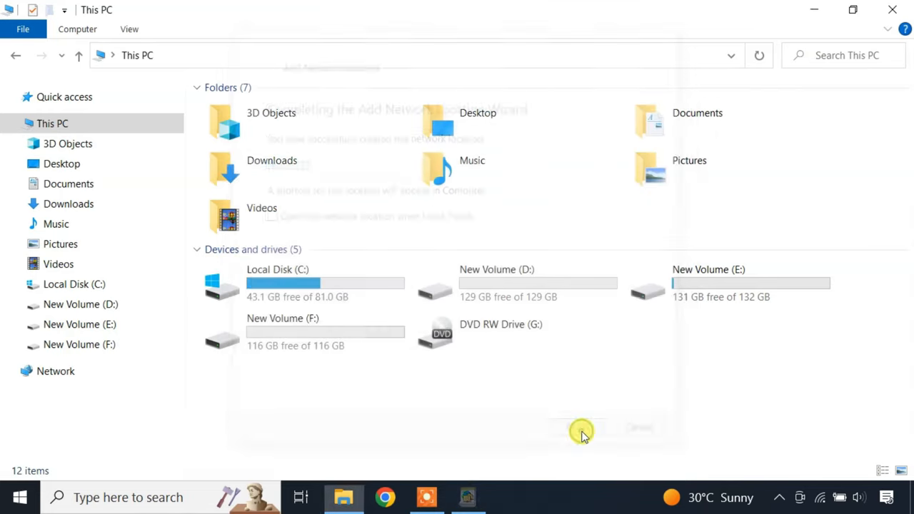
Step: Log on to Home FTP as ftp-user with the password saved for next time
{"action": "left_click", "coordinate": [580, 427]}
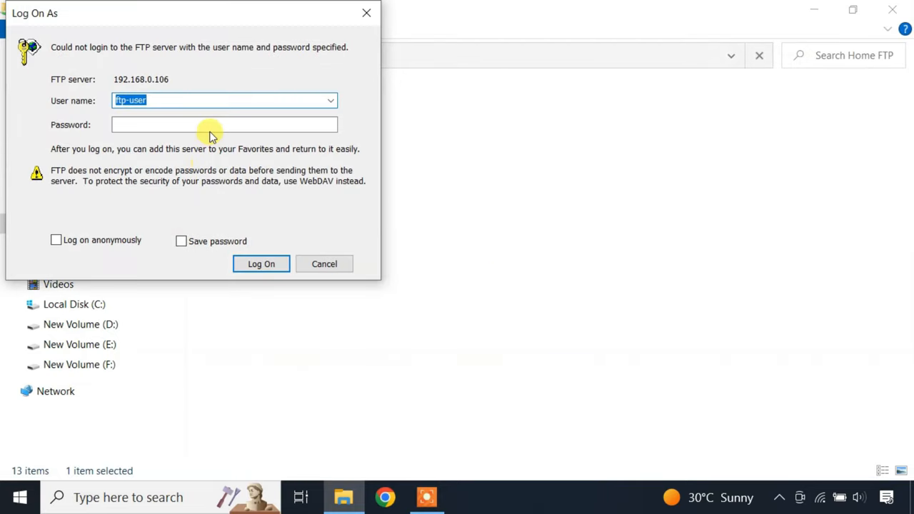
{"action": "type", "text": "•"}
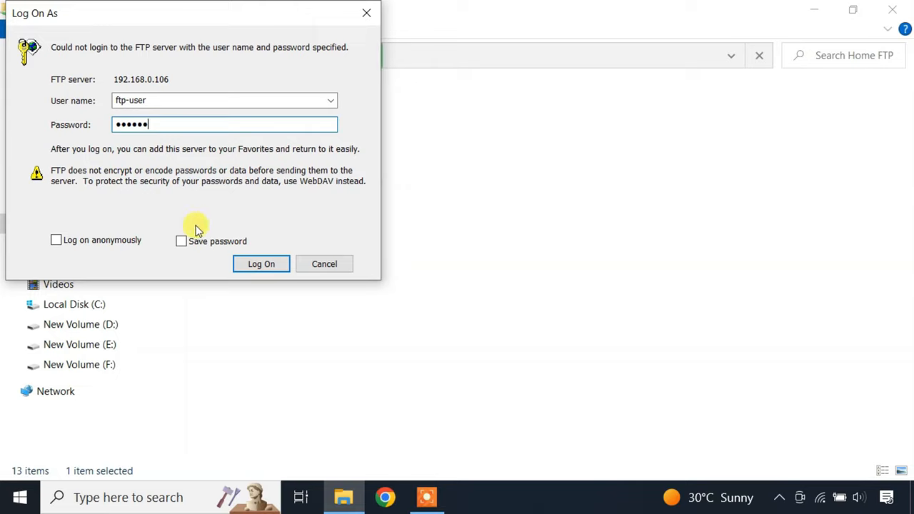
{"action": "left_click", "coordinate": [182, 240]}
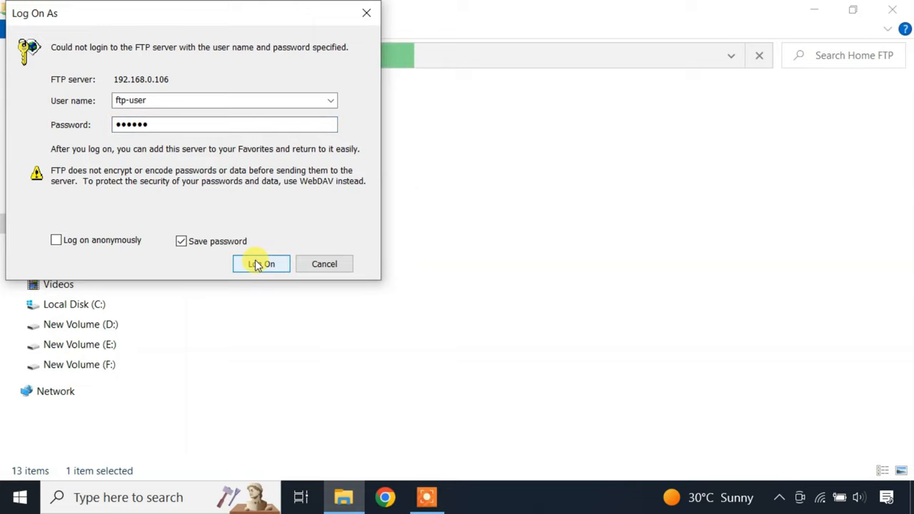
{"action": "left_click", "coordinate": [260, 263]}
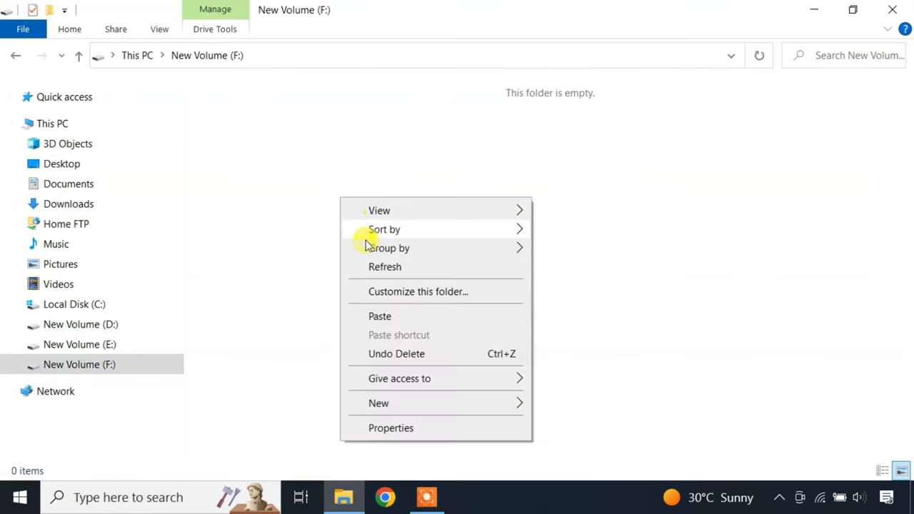
Step: Paste the two carol MP3s into New Volume (F:) and switch to FileZilla
{"action": "left_click", "coordinate": [380, 315]}
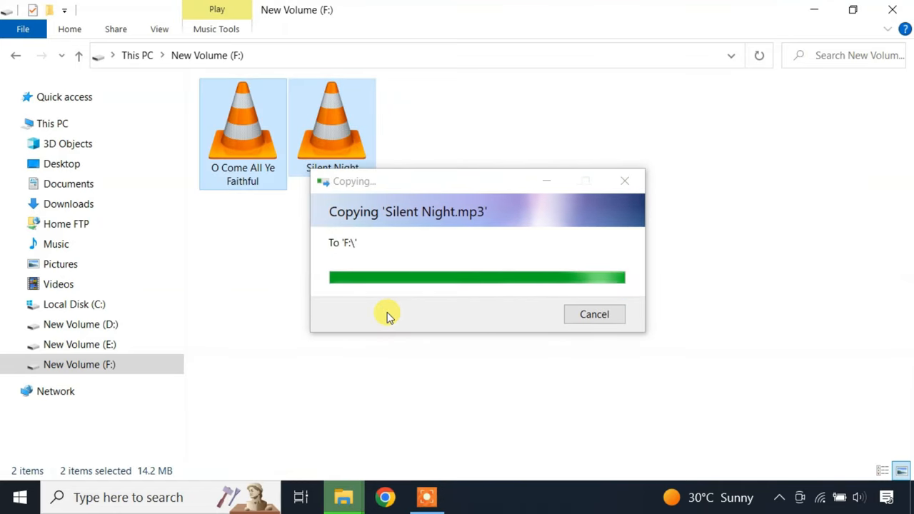
{"action": "left_click", "coordinate": [469, 498]}
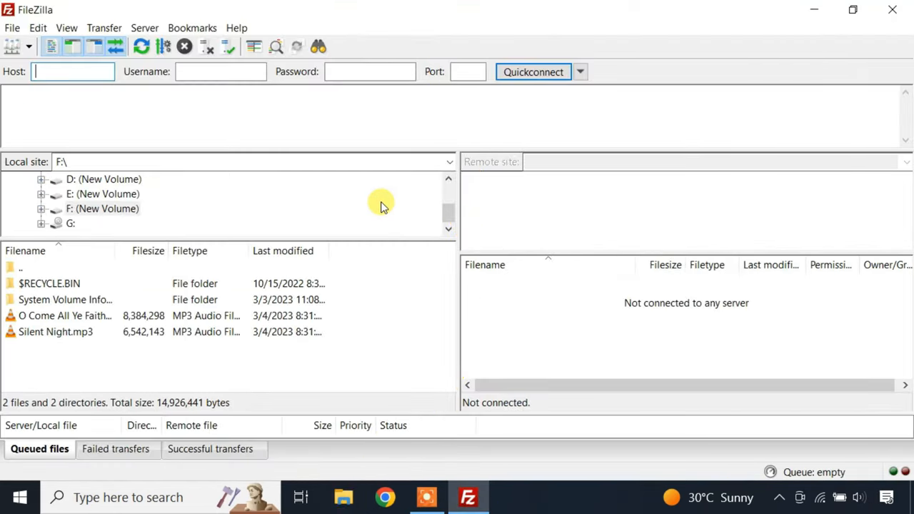
Step: Quickconnect to 192.168.0.106 port 21 as ftp-user with its password
{"action": "type", "text": "192.168.0.106"}
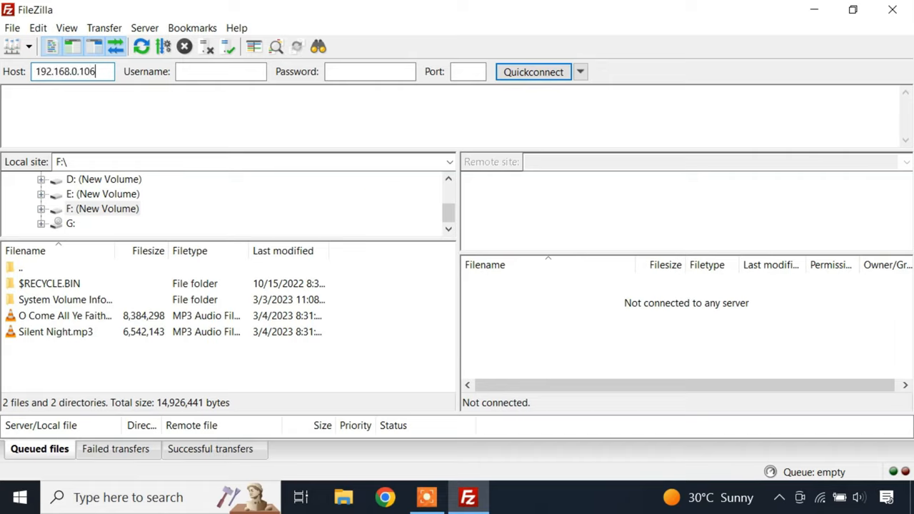
{"action": "type", "text": "ftp-user"}
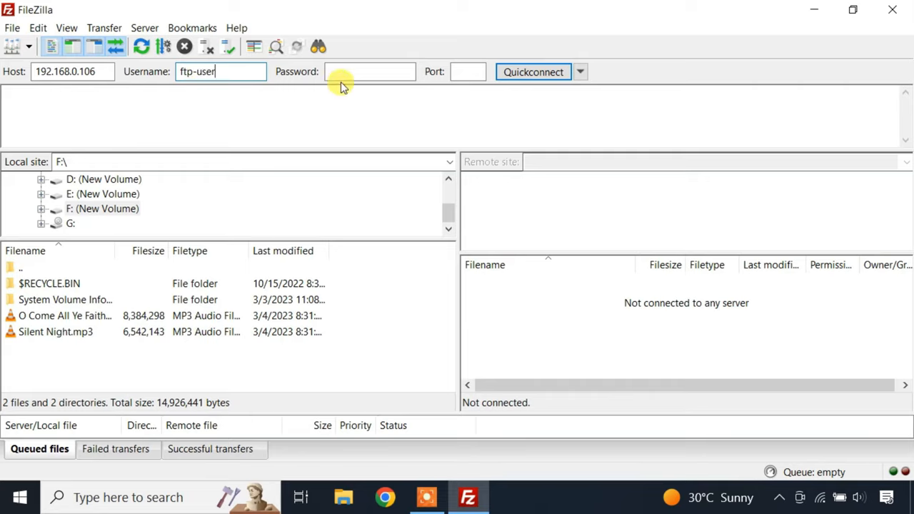
{"action": "type", "text": "password"}
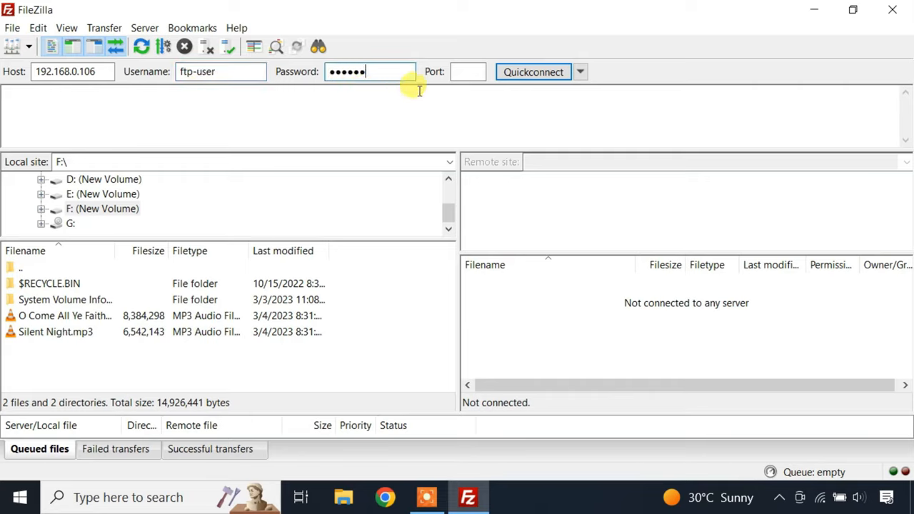
{"action": "type", "text": "21"}
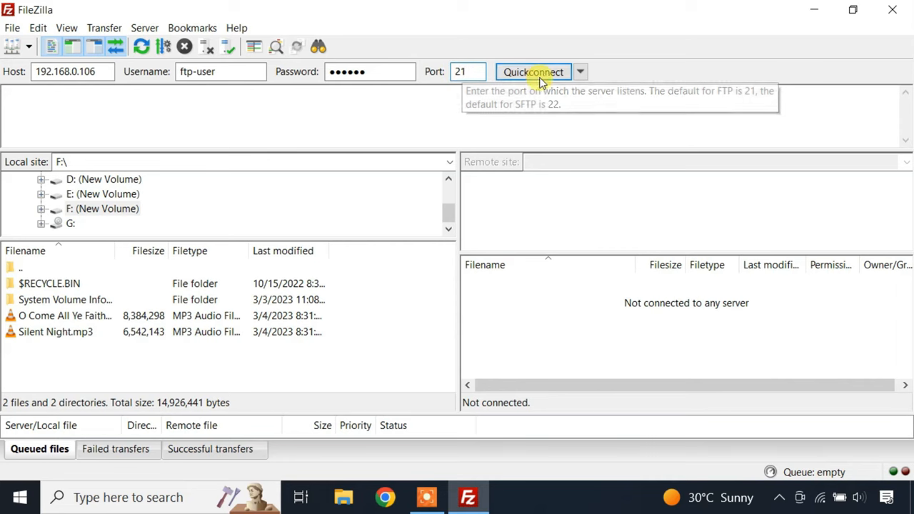
{"action": "left_click", "coordinate": [534, 72]}
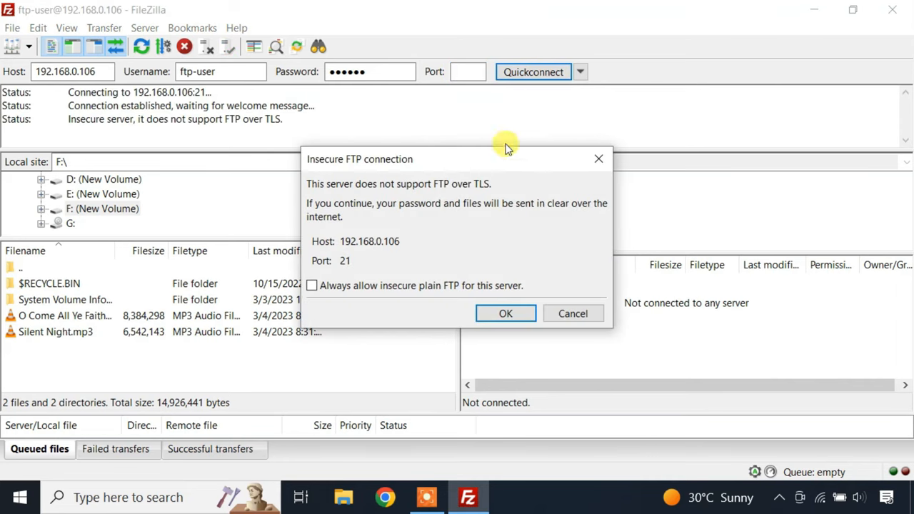
Step: Always allow insecure plain FTP for this server and accept the connection
{"action": "left_click", "coordinate": [311, 285]}
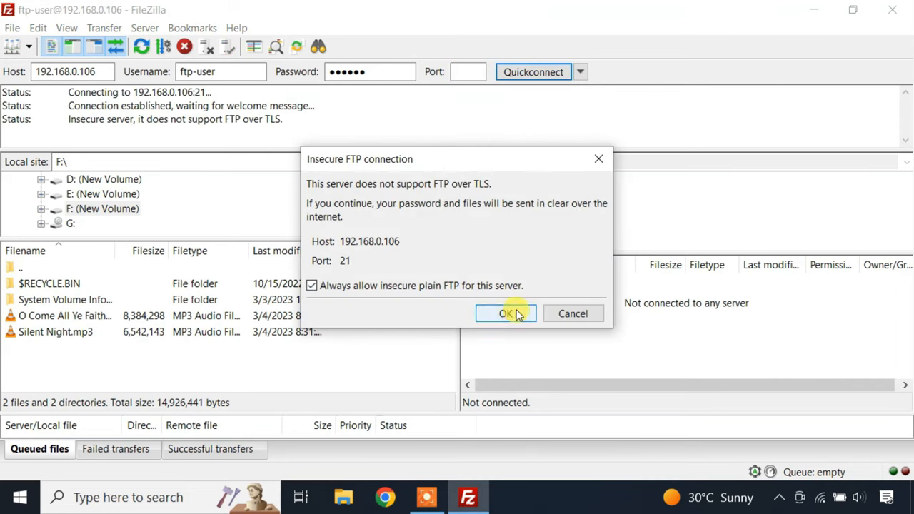
{"action": "left_click", "coordinate": [506, 314]}
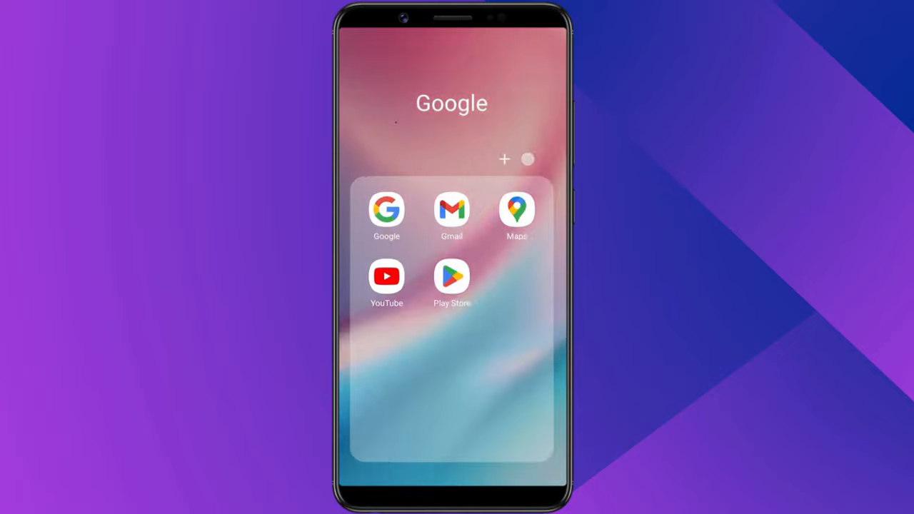
Step: Launch FtpCafe FTP Client from its Play Store listing and start a new connection profile
{"action": "left_click", "coordinate": [451, 277]}
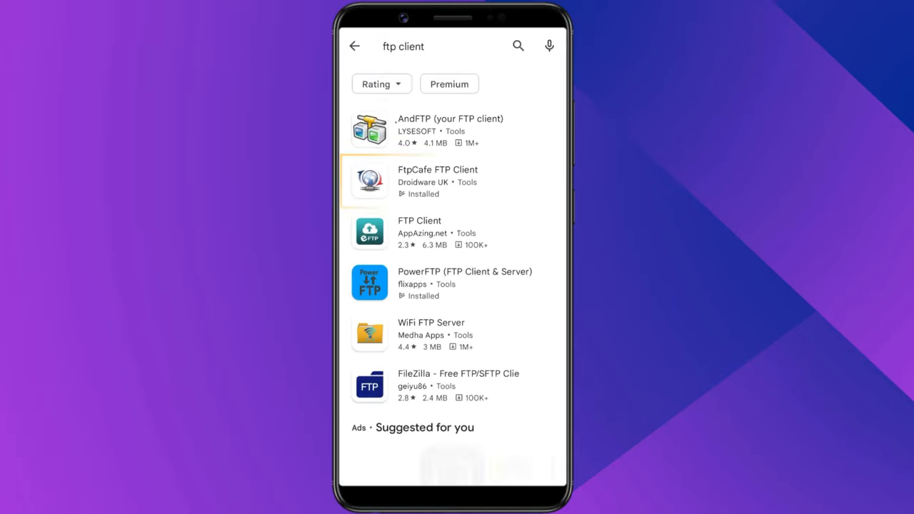
{"action": "left_click", "coordinate": [437, 182]}
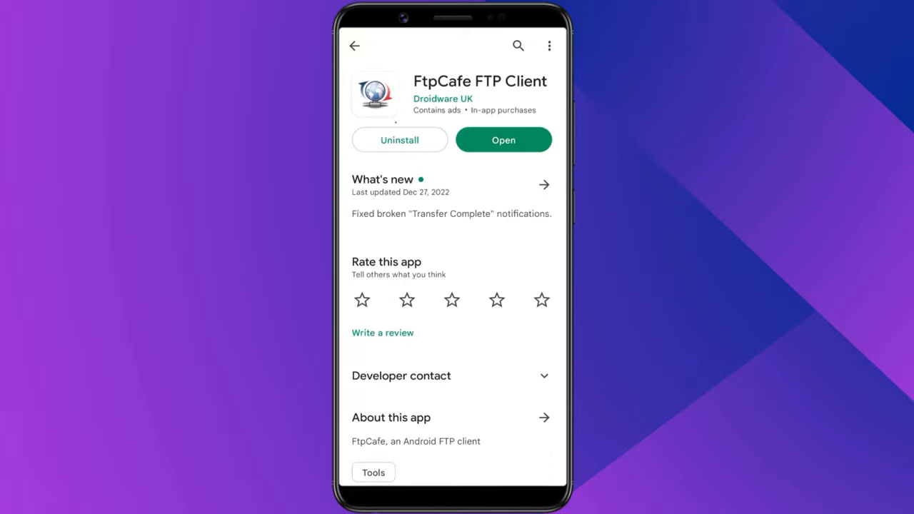
{"action": "left_click", "coordinate": [503, 140]}
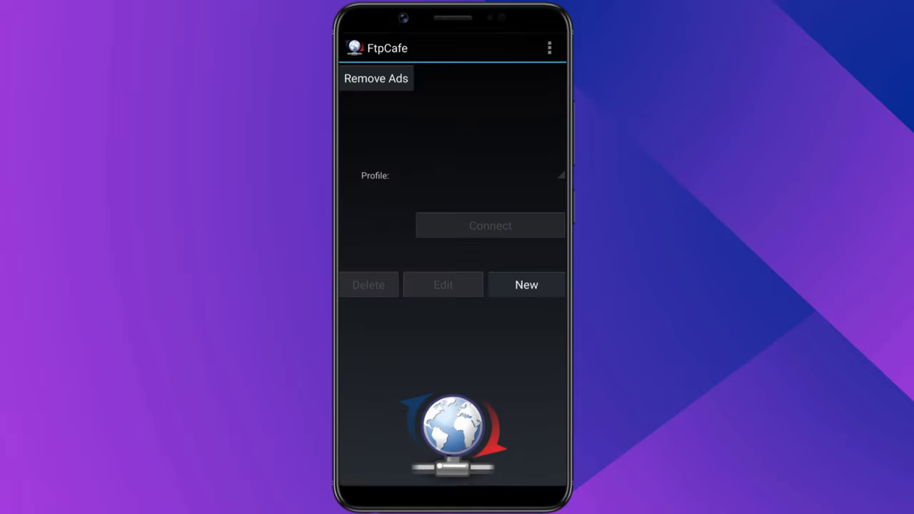
{"action": "left_click", "coordinate": [525, 284]}
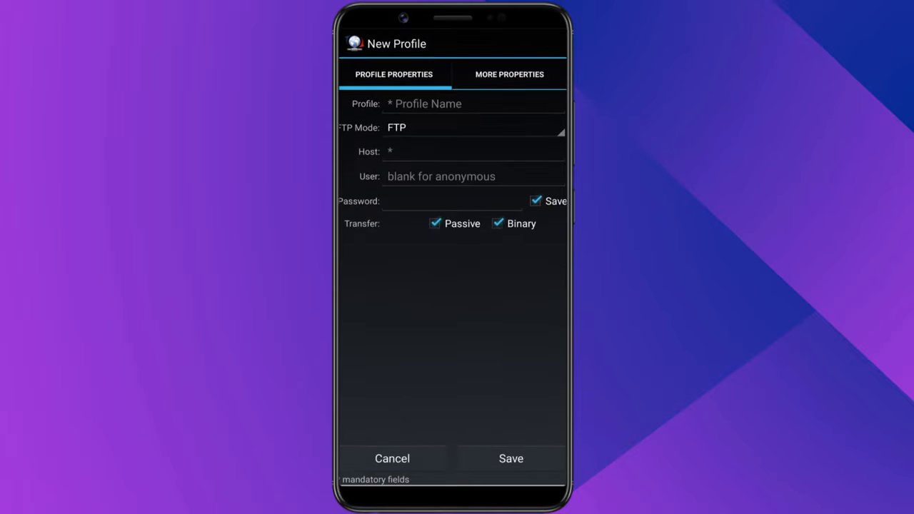
Step: Save the Home FTP profile for 192.168.0.106 as ftp-user, connect and download the checked songs
{"action": "type", "text": "Home FTP"}
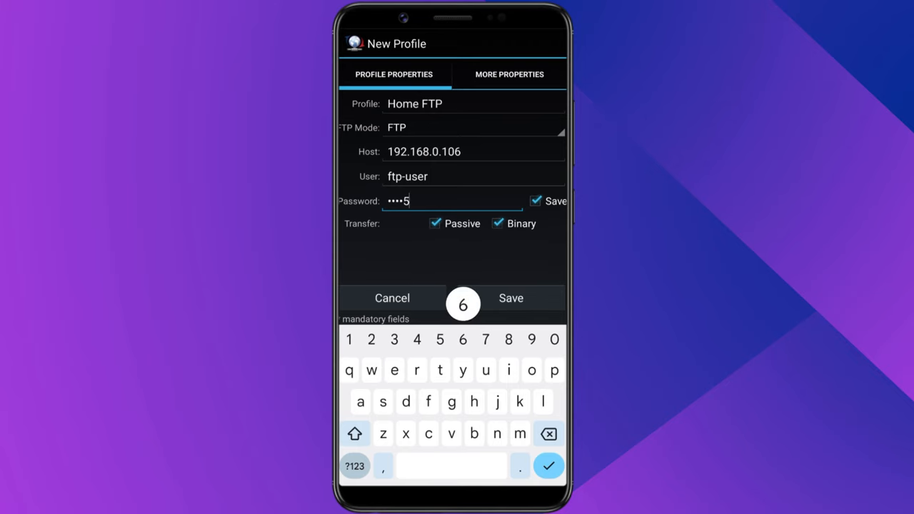
{"action": "left_click", "coordinate": [511, 299]}
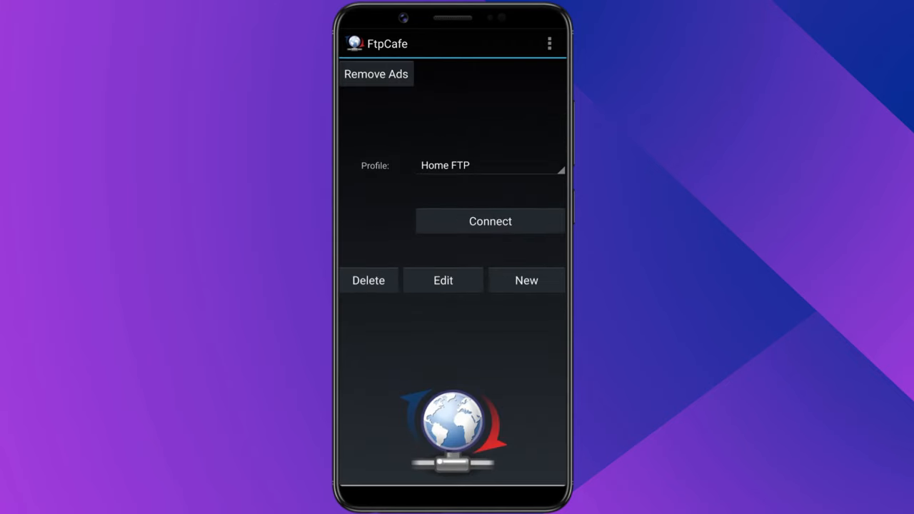
{"action": "left_click", "coordinate": [490, 220]}
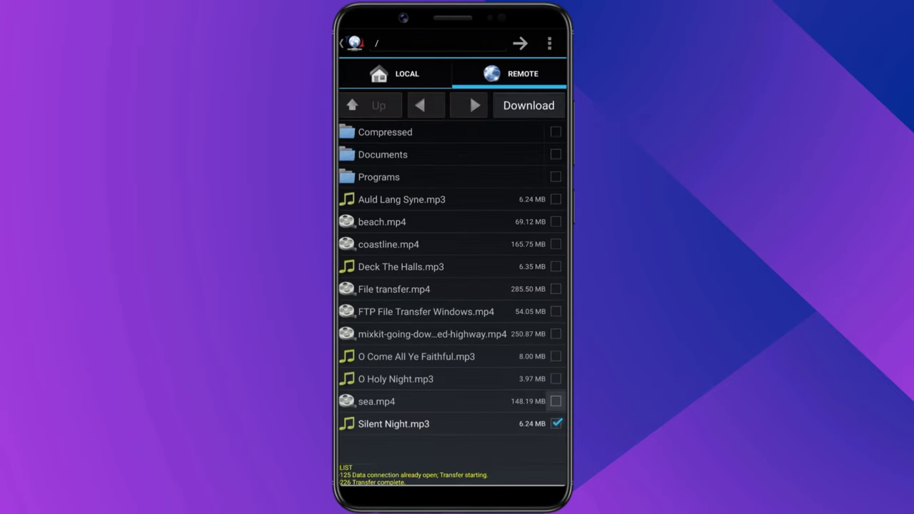
{"action": "left_click", "coordinate": [528, 106]}
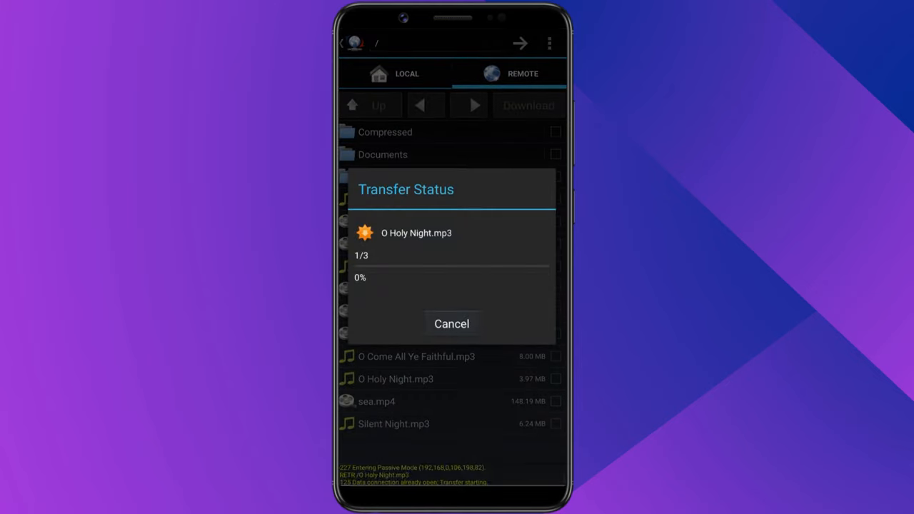